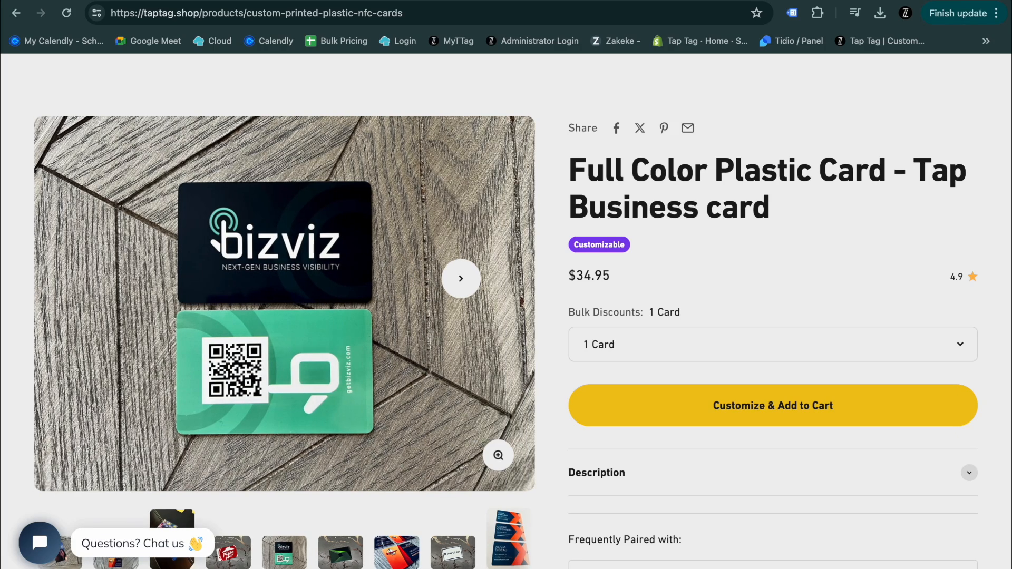
# Page through the Full Color Plastic Card's product photos in the gallery
pyautogui.click(461, 279)
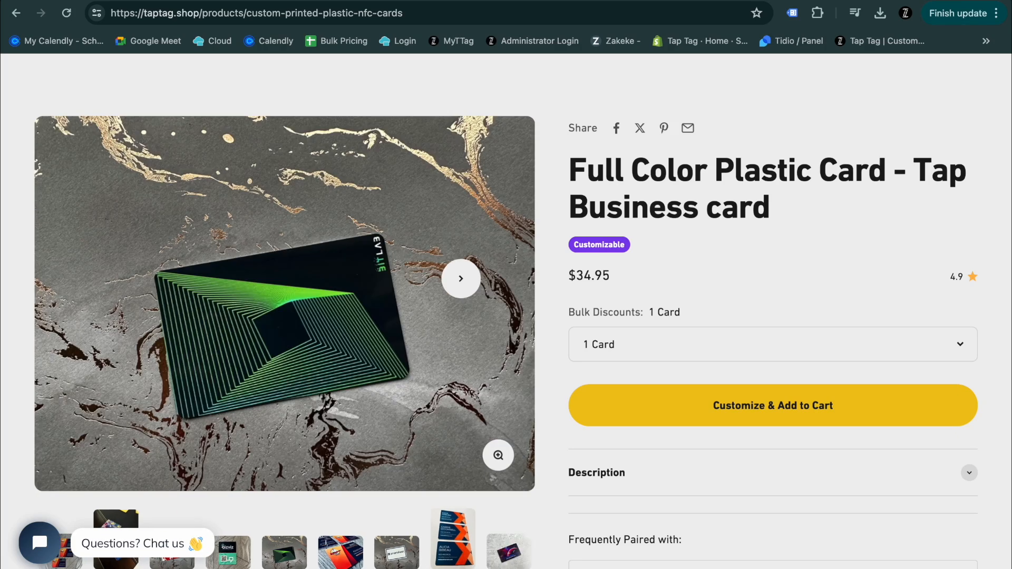
pyautogui.click(460, 278)
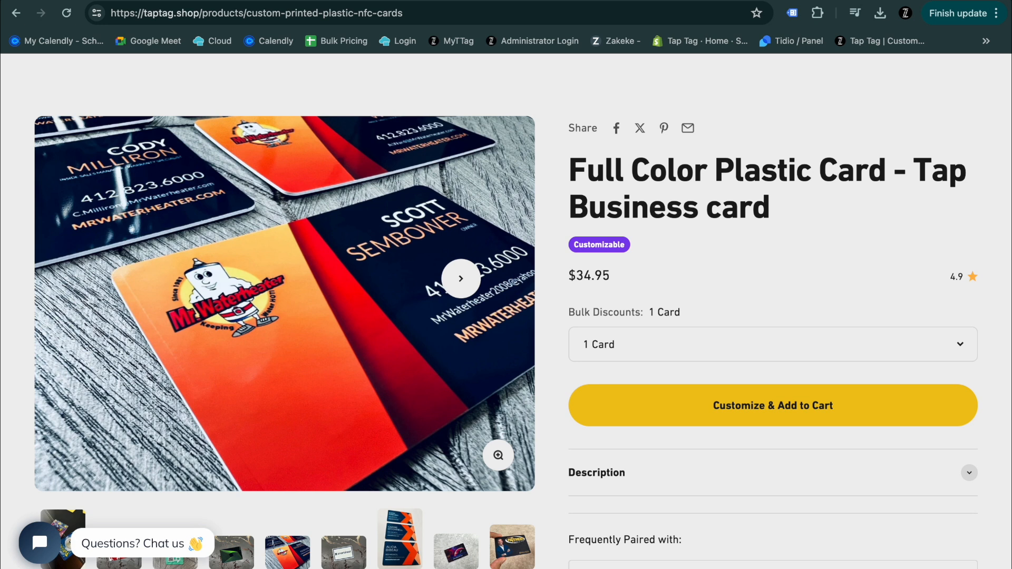
pyautogui.click(461, 278)
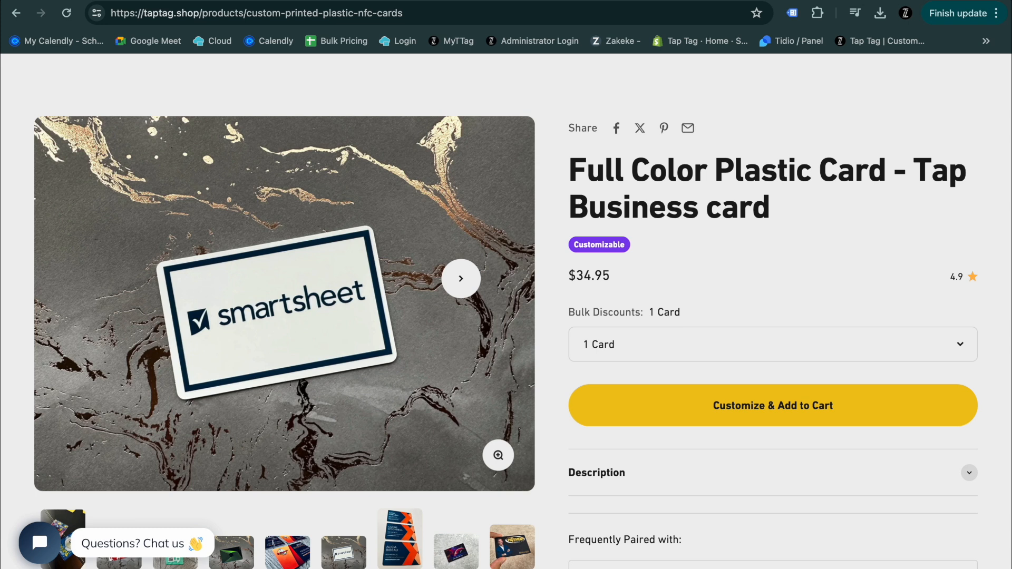
pyautogui.click(461, 279)
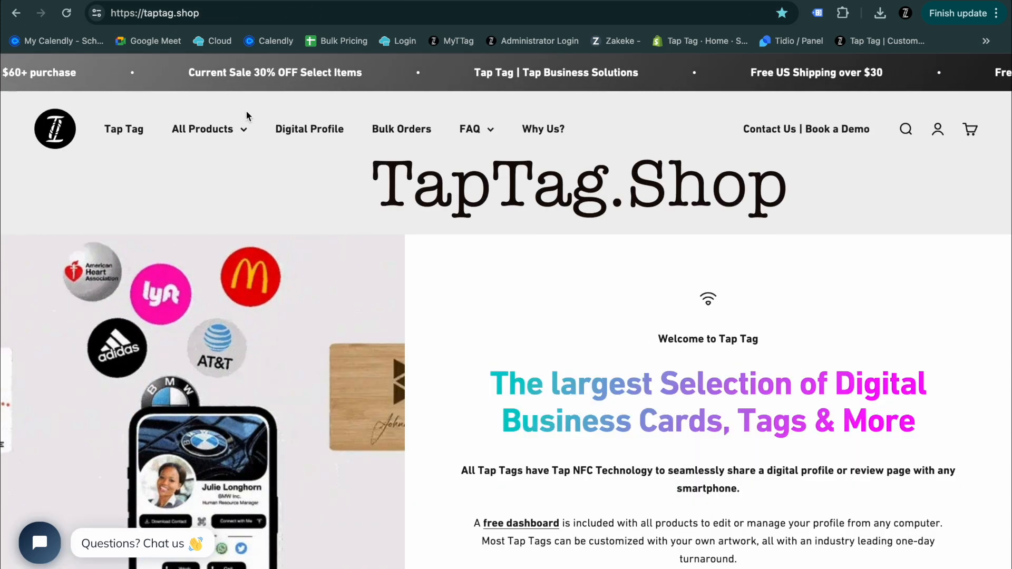
# Open the Full Color Plastic Card from Personalizable Tap Products and scroll to bulk quantity options
pyautogui.click(202, 129)
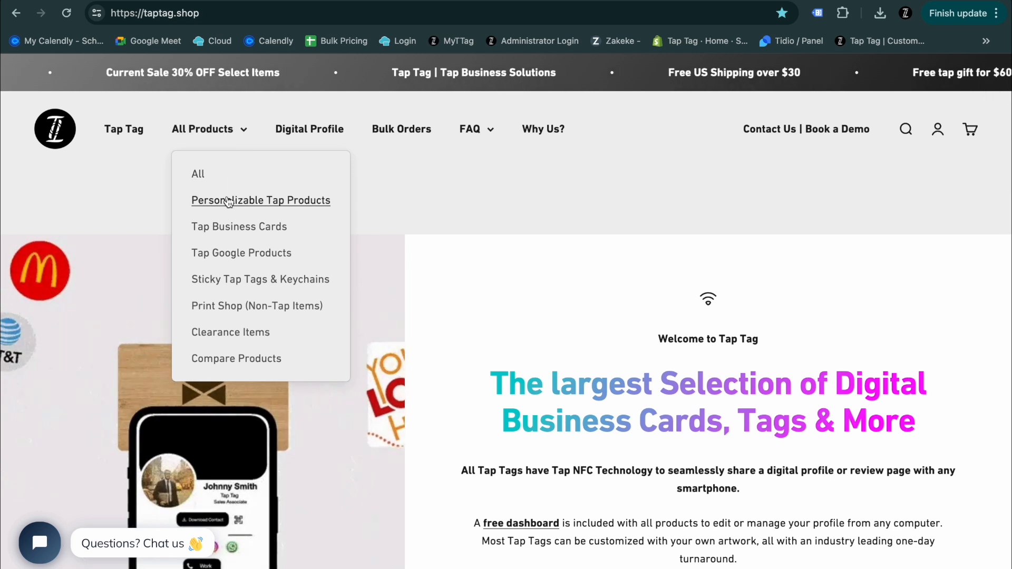
pyautogui.click(261, 201)
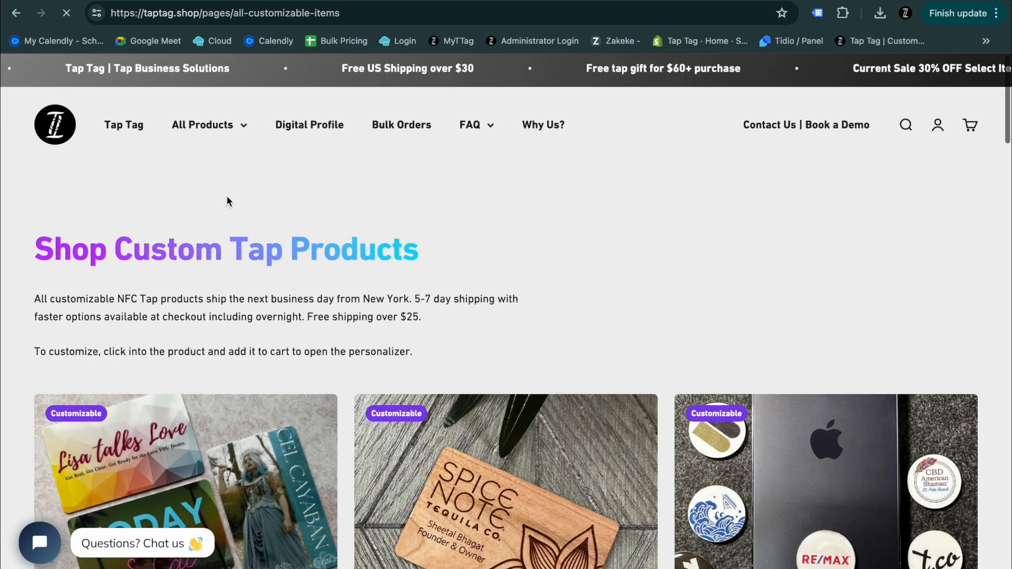
pyautogui.scroll(-3)
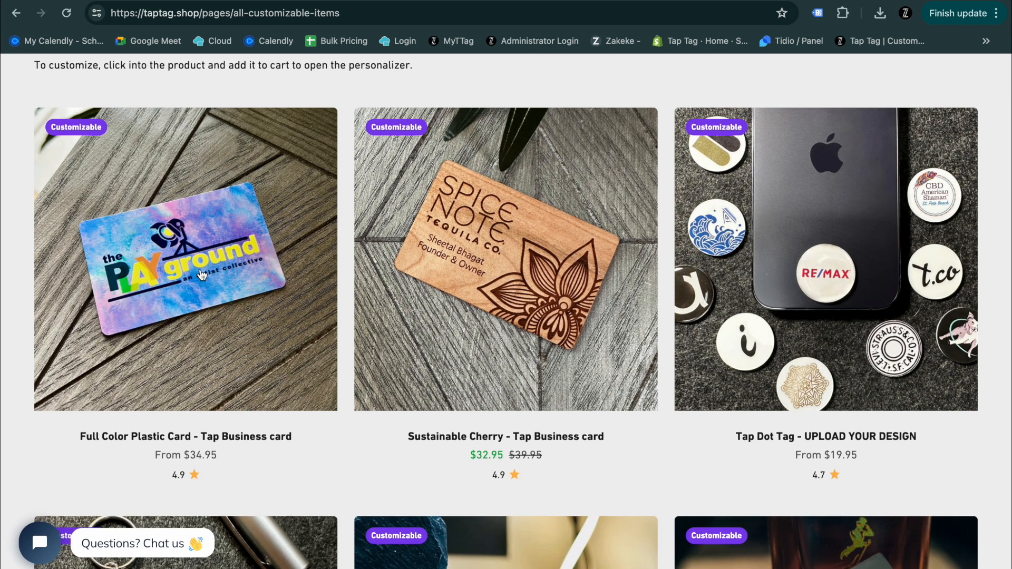
pyautogui.click(185, 258)
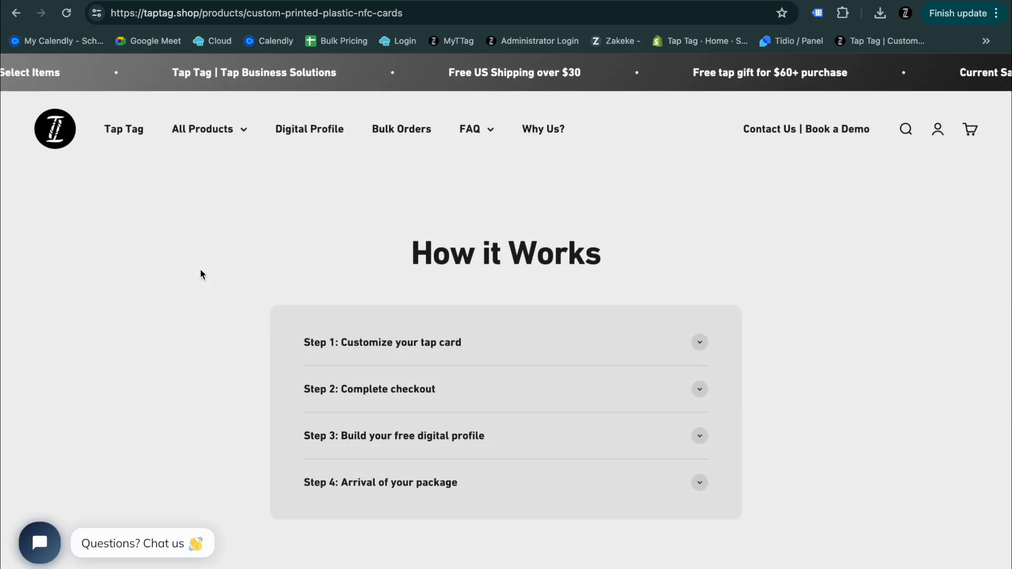
pyautogui.scroll(-3)
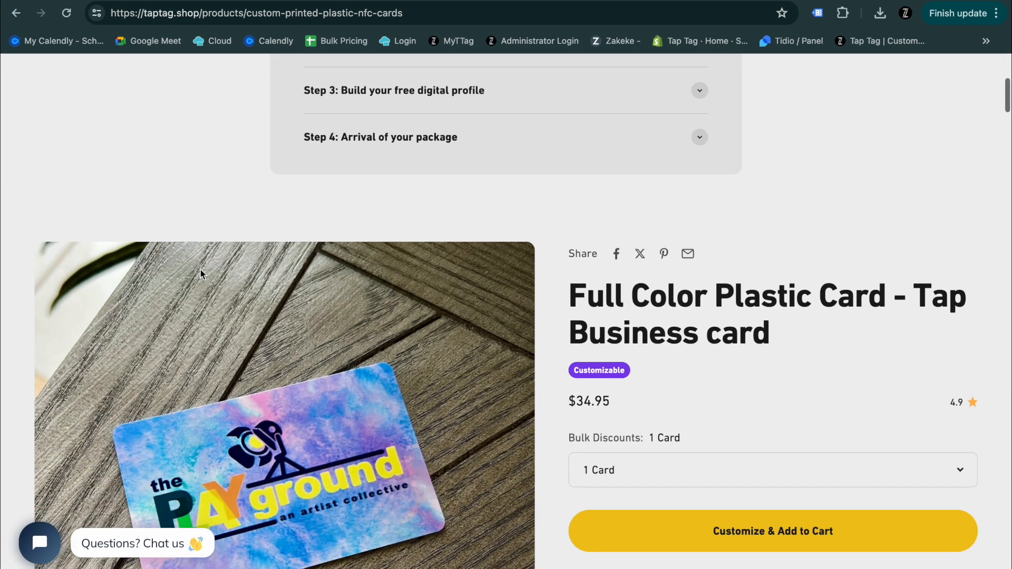
pyautogui.scroll(-3)
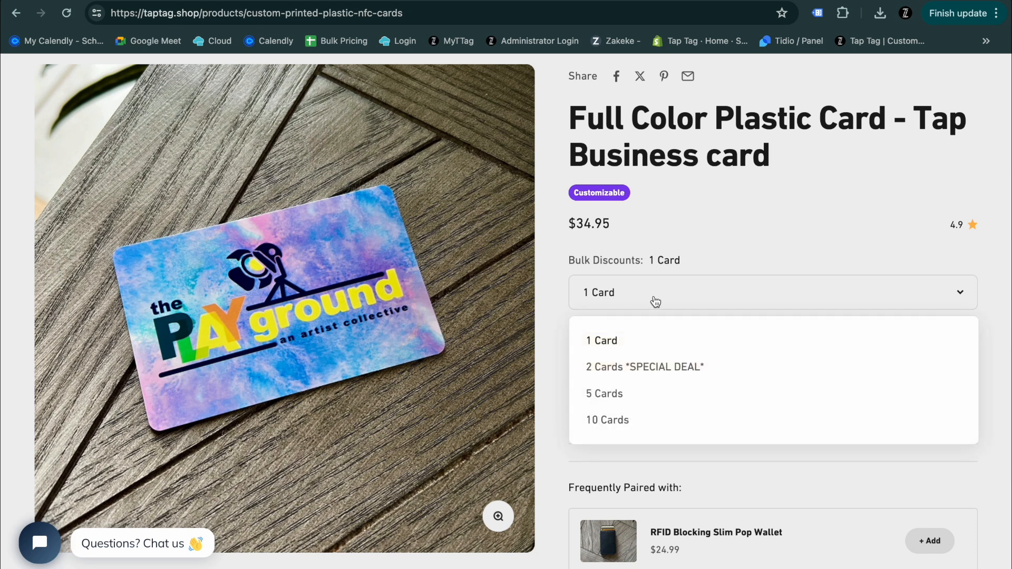
pyautogui.moveTo(615, 342)
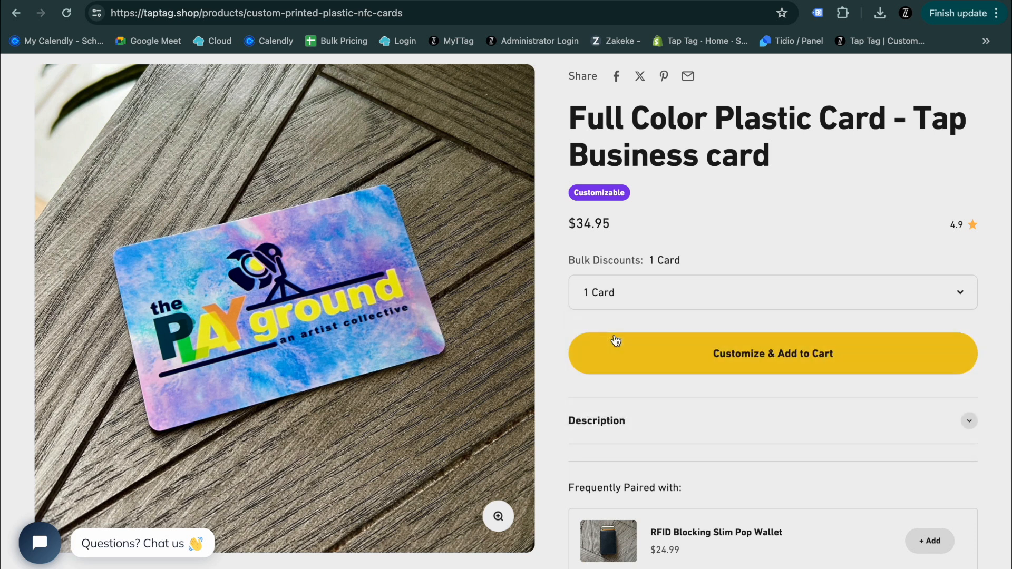
# Launch the card customizer and choose the 'Start from scratch' template
pyautogui.click(772, 353)
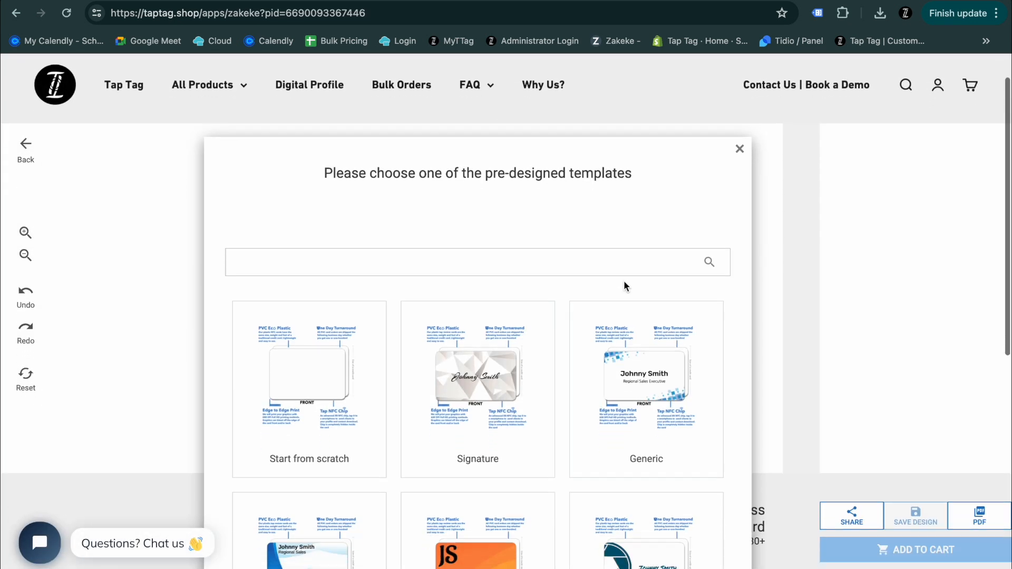
pyautogui.scroll(-3)
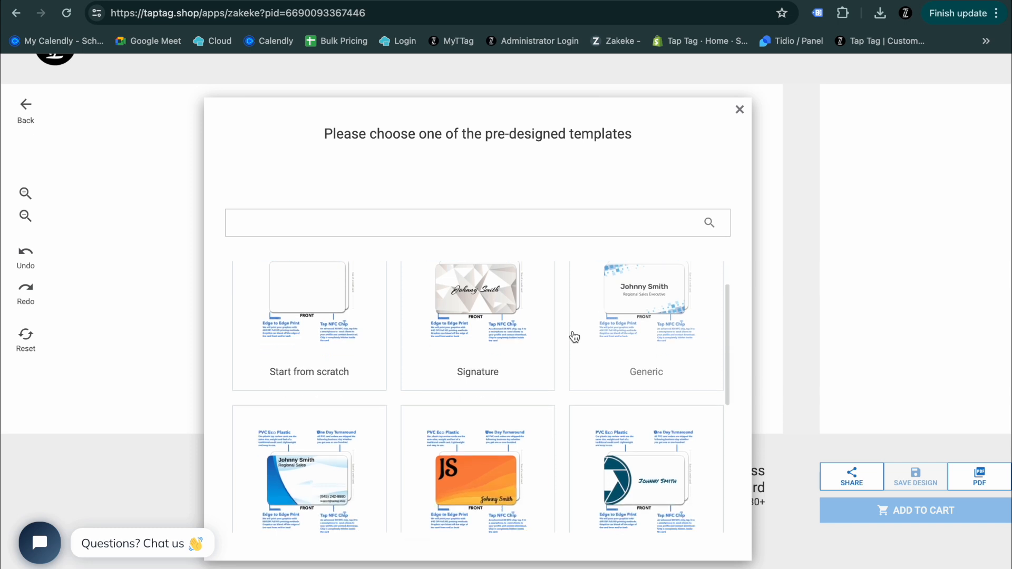
pyautogui.scroll(-3)
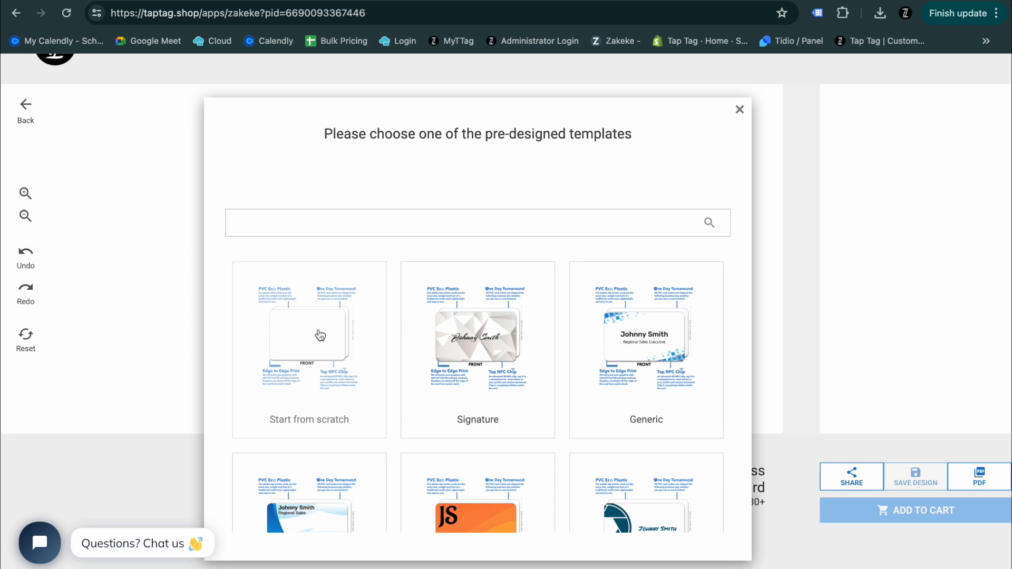
pyautogui.click(309, 335)
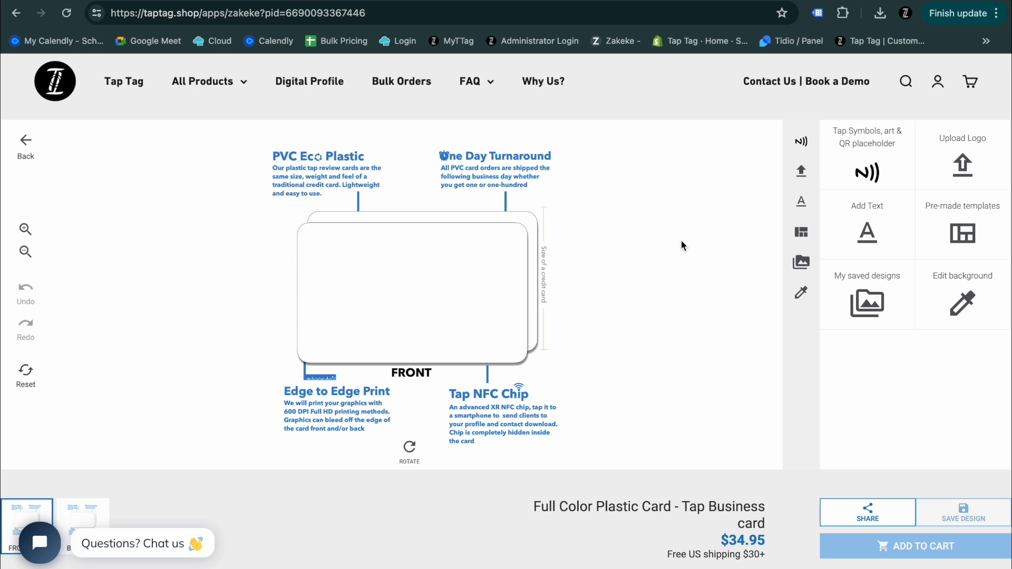
pyautogui.moveTo(769, 196)
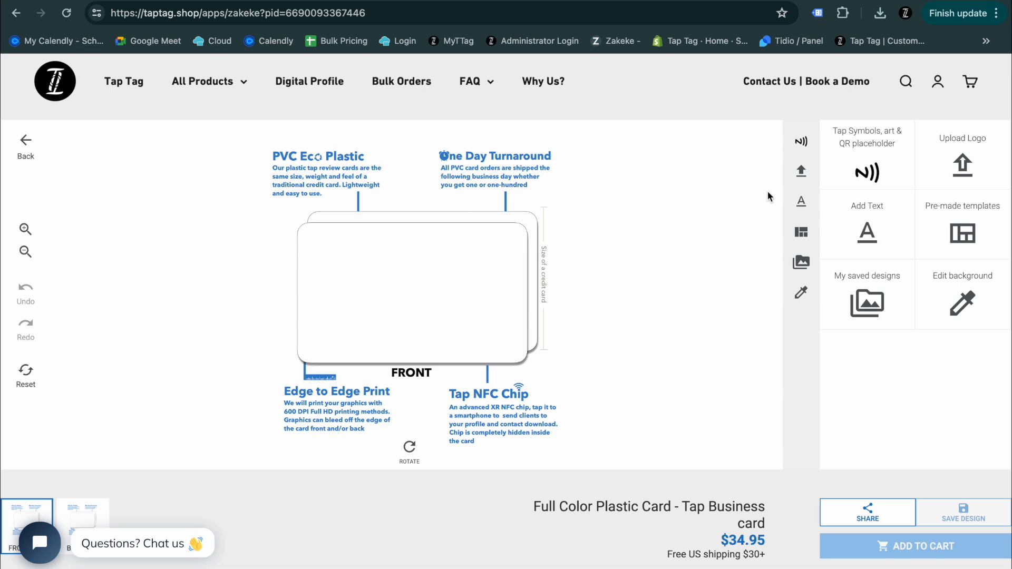
pyautogui.moveTo(867, 153)
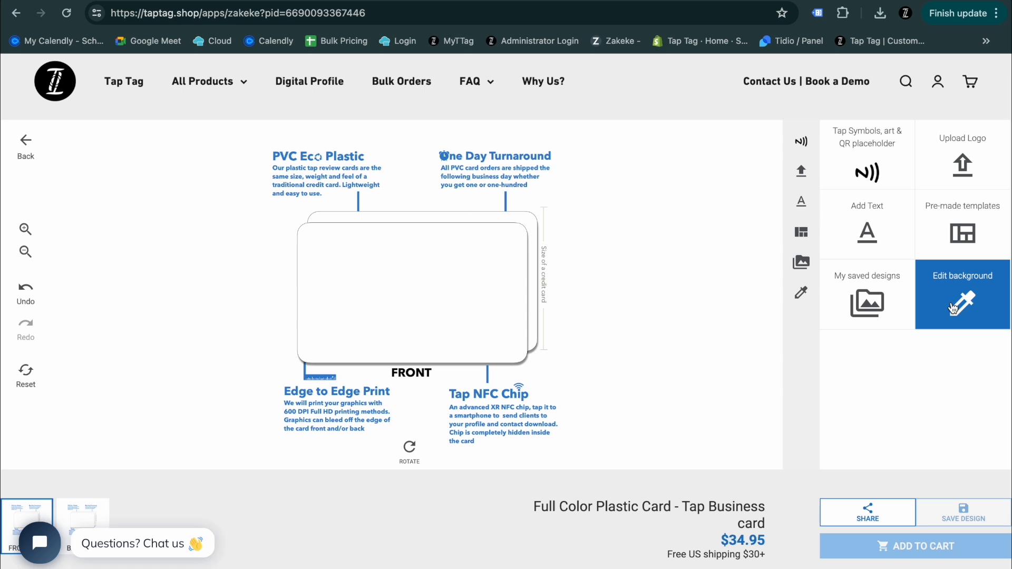
# Set the card front background to solid blue
pyautogui.click(961, 294)
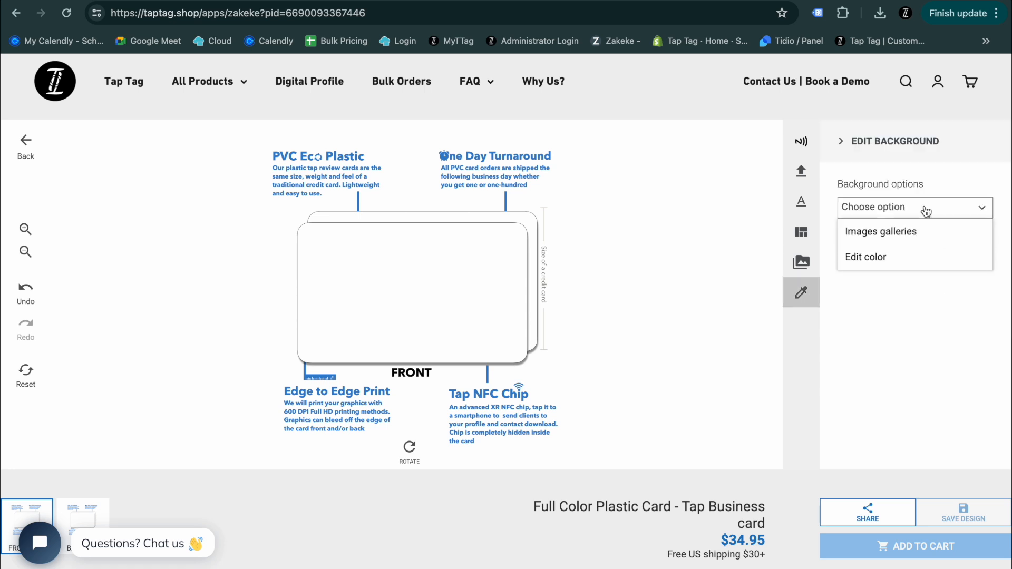
pyautogui.click(866, 257)
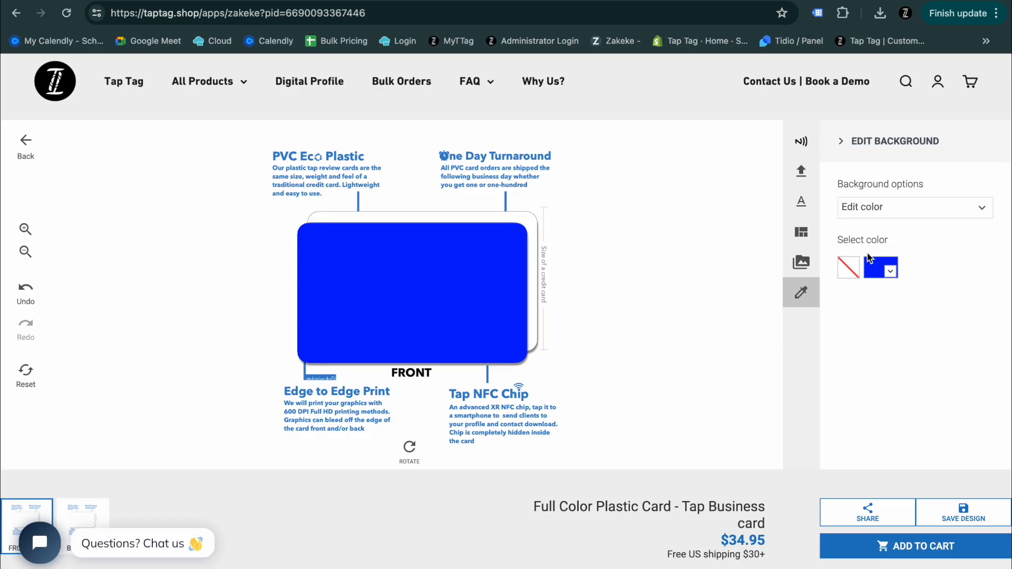
pyautogui.moveTo(831, 261)
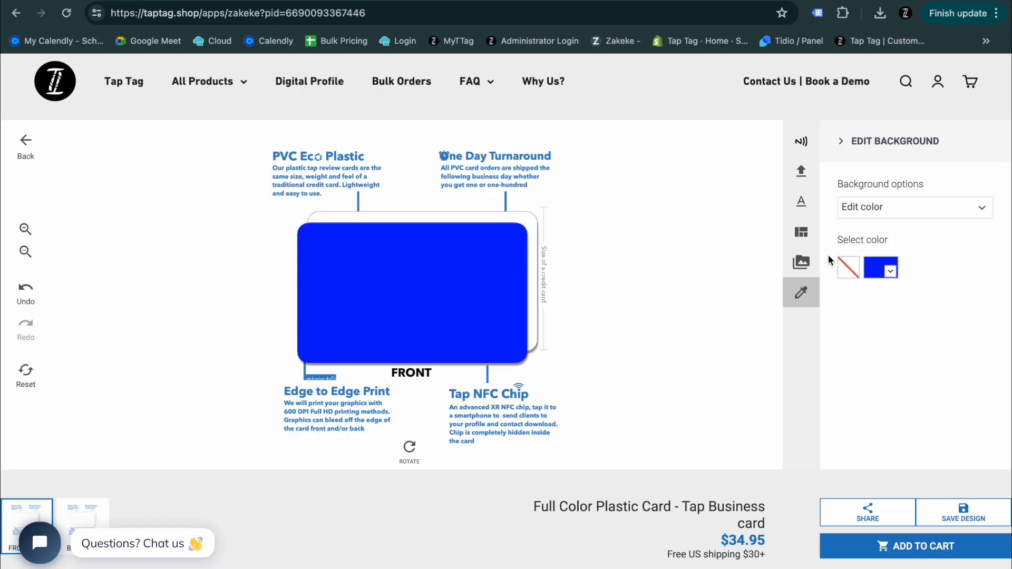
pyautogui.moveTo(802, 201)
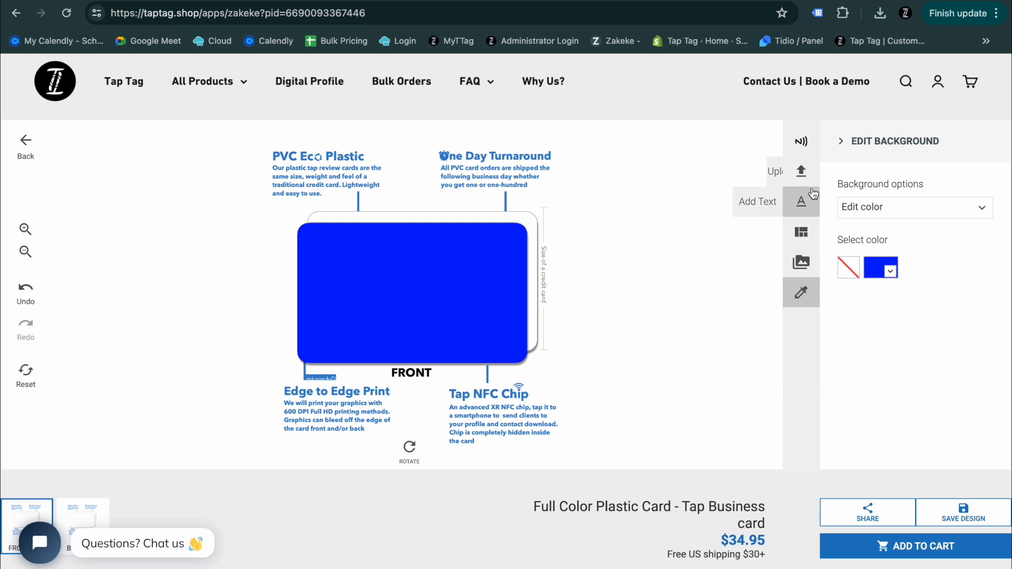
# Upload the BMW logo file from the device and centre it on the card
pyautogui.click(800, 171)
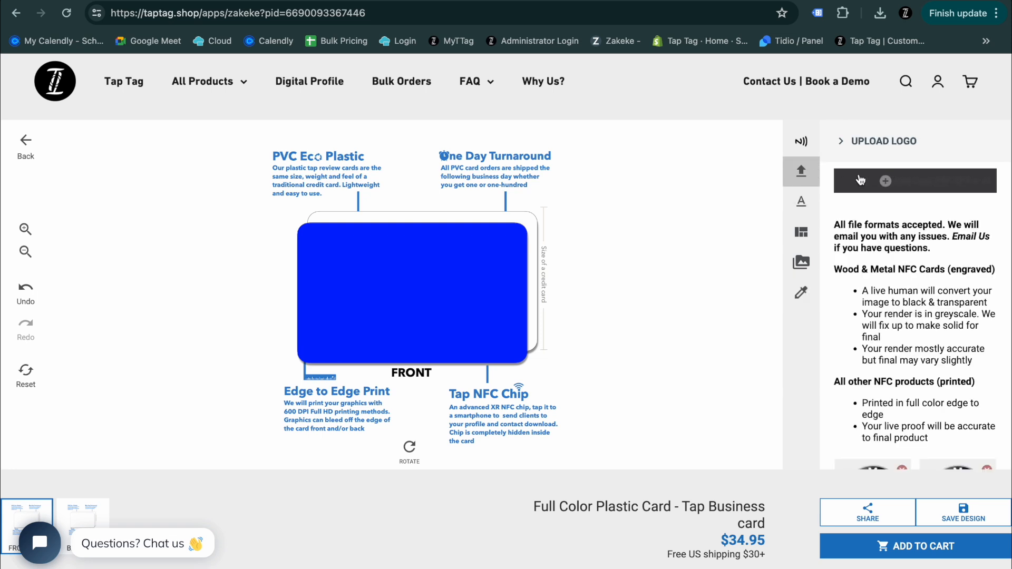
pyautogui.click(914, 181)
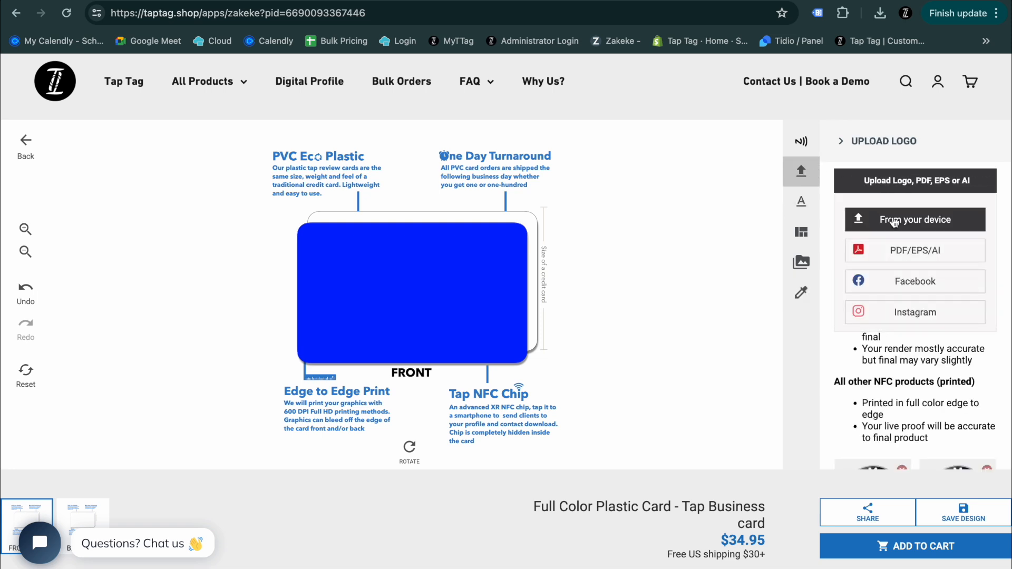
pyautogui.click(914, 220)
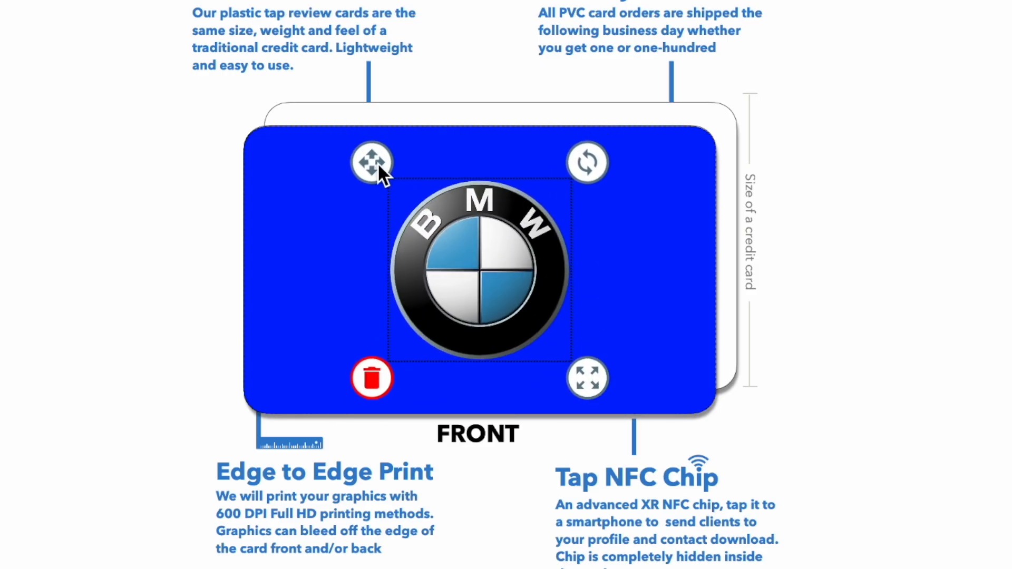
pyautogui.moveTo(372, 162); pyautogui.dragTo(353, 89)
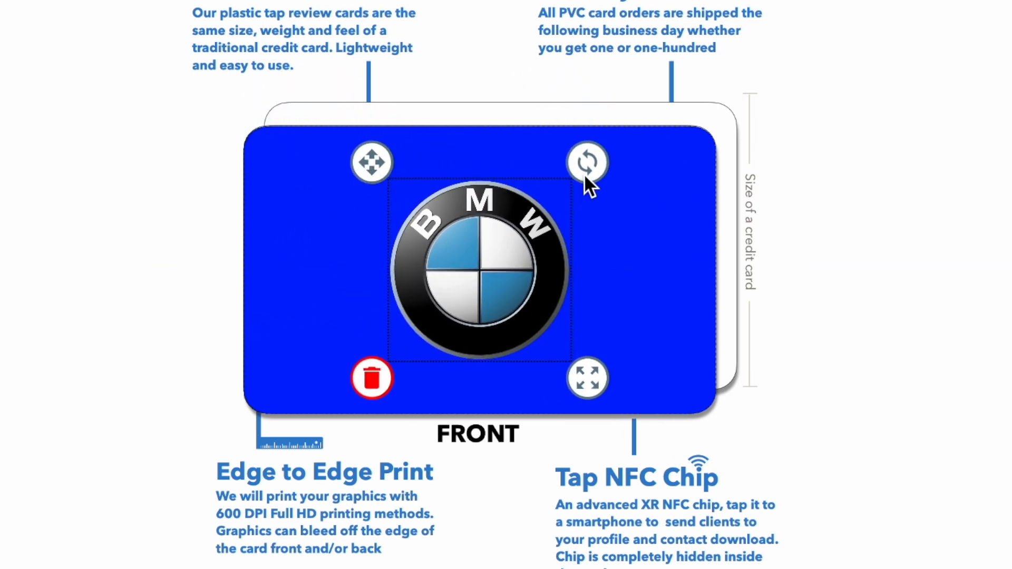
pyautogui.moveTo(586, 161); pyautogui.dragTo(410, 405)
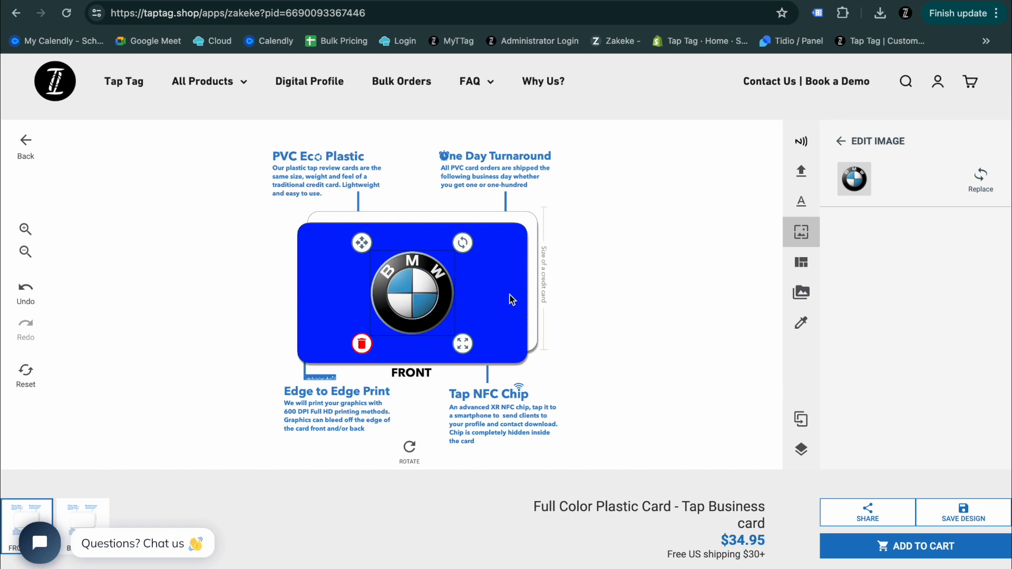
# Add the NFC waves icon from NFC Icons, shrink it and place it top-right
pyautogui.click(801, 232)
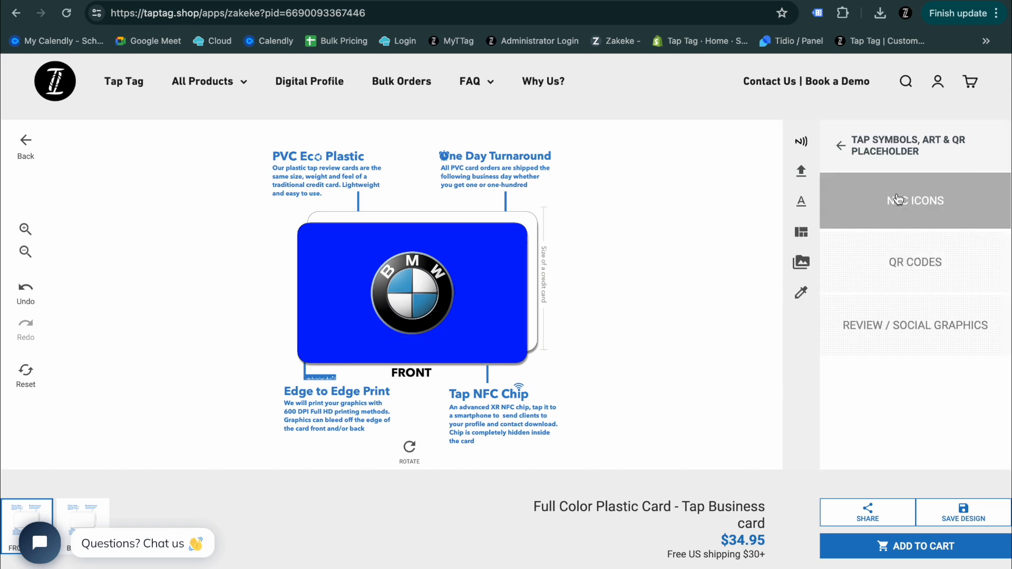
pyautogui.click(914, 201)
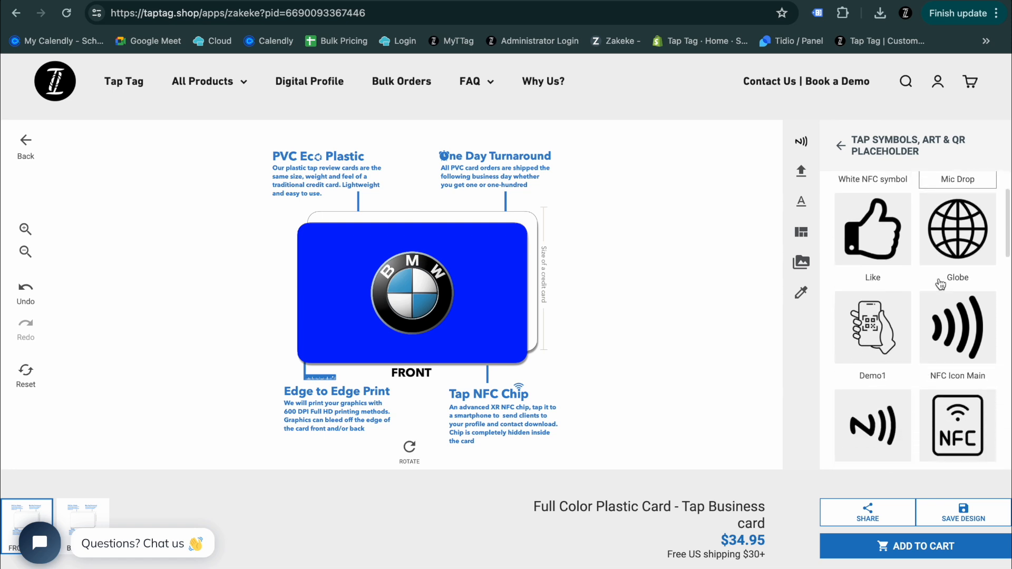
pyautogui.scroll(-3)
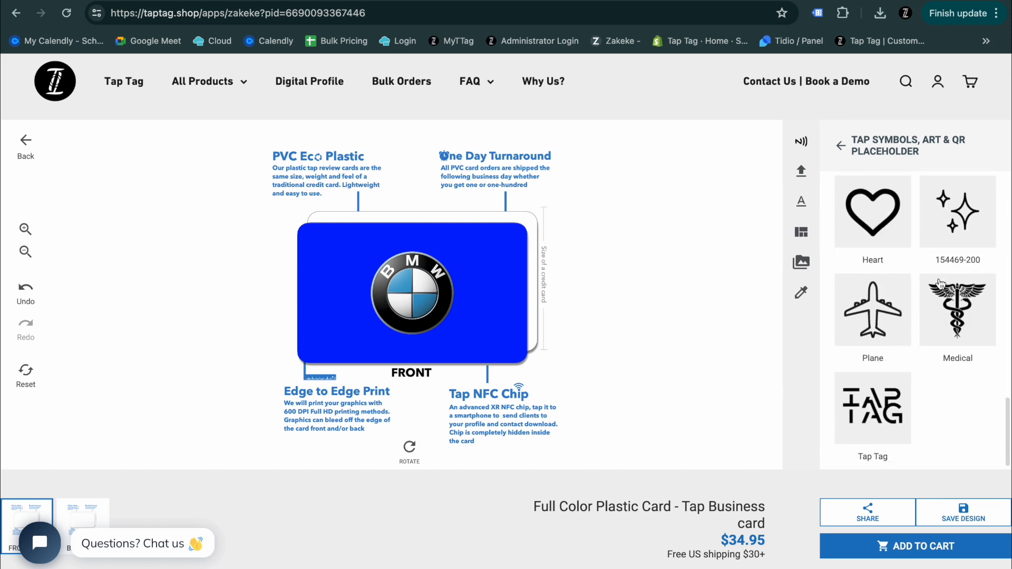
pyautogui.scroll(-3)
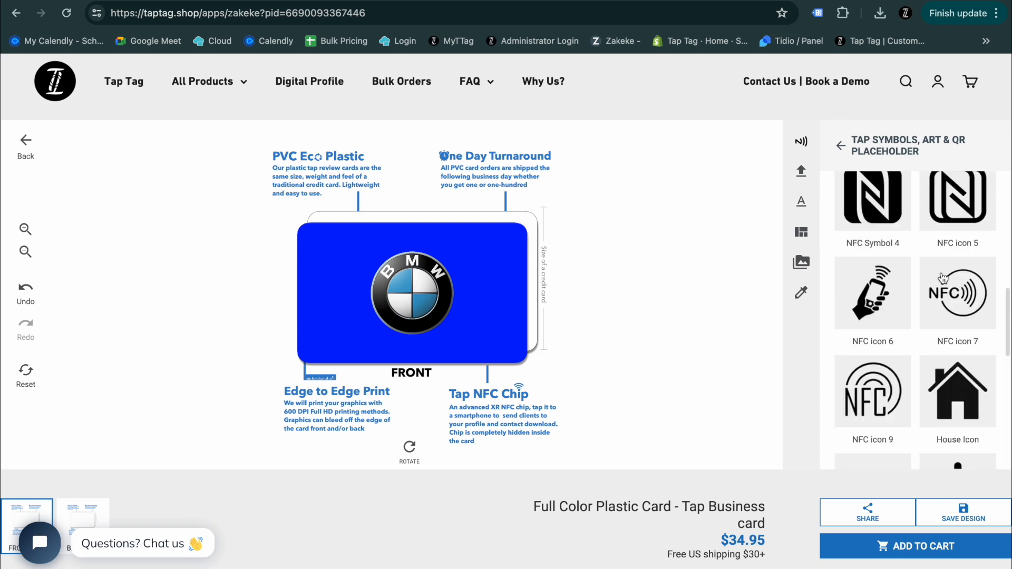
pyautogui.scroll(-3)
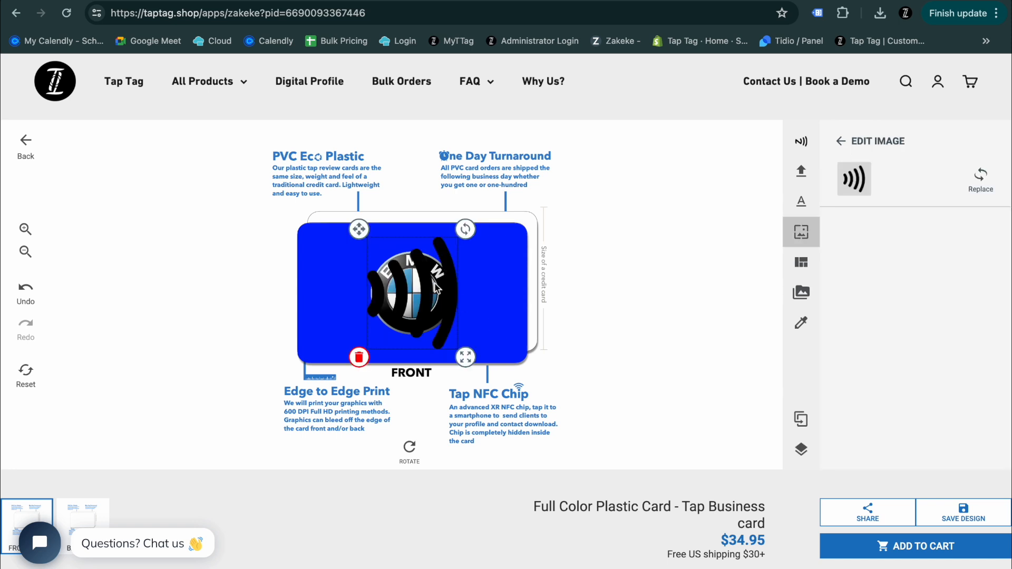
pyautogui.moveTo(466, 356); pyautogui.dragTo(446, 335)
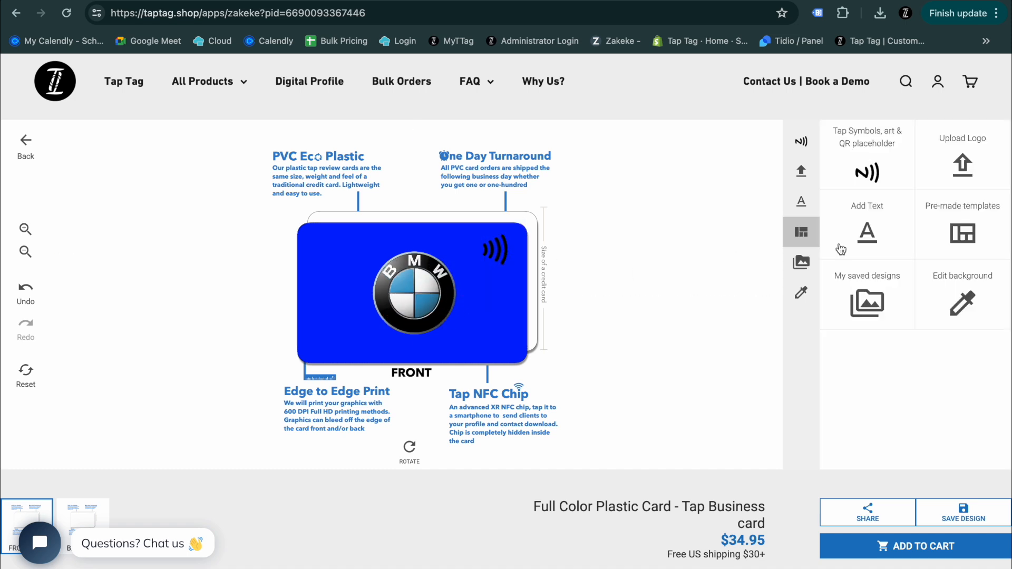
pyautogui.click(867, 155)
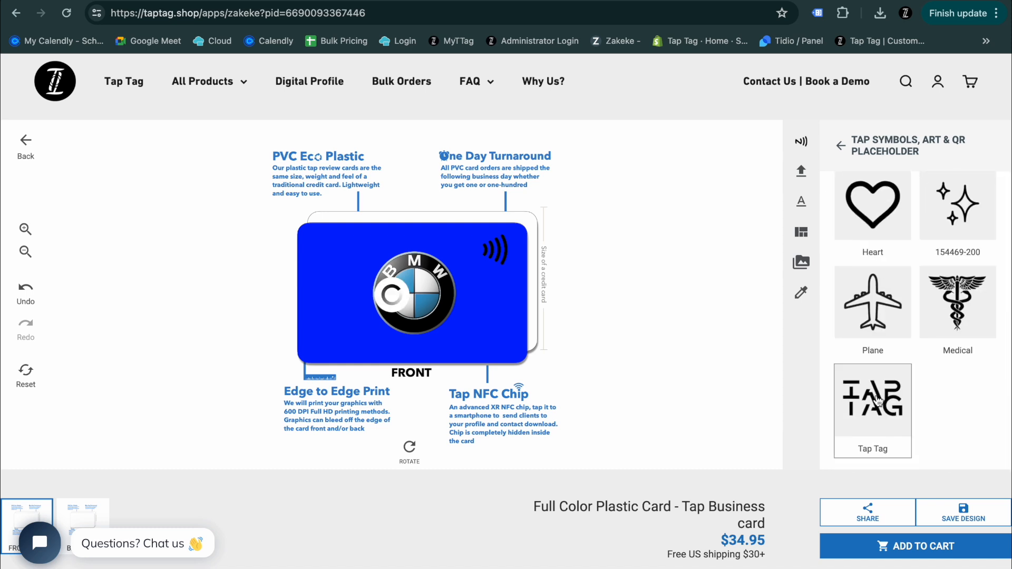
# Add the Tap Tag wordmark and drag it to the card's top-left corner
pyautogui.click(872, 398)
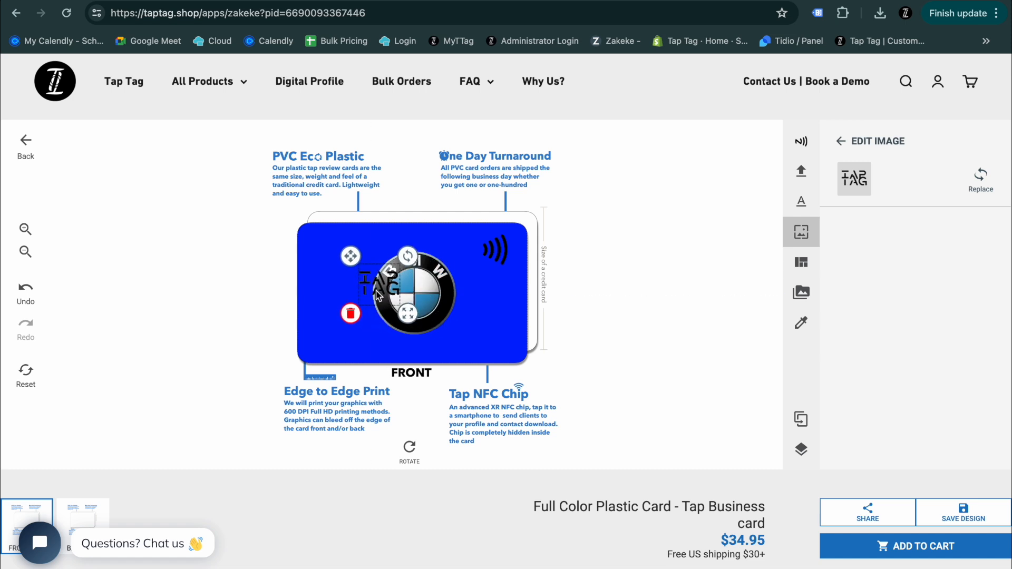
pyautogui.moveTo(381, 284); pyautogui.dragTo(329, 251)
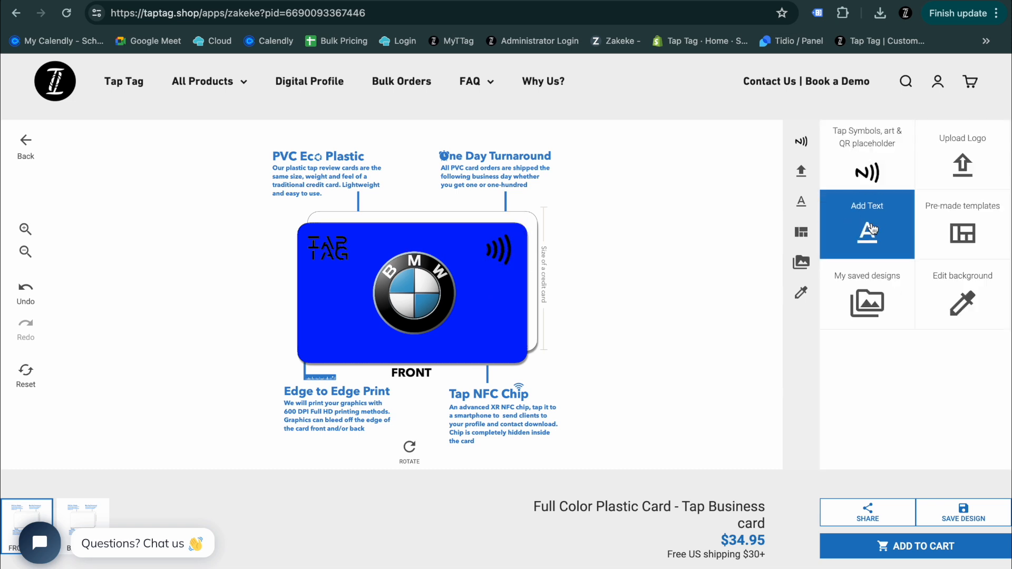
# Add a text line with the name 'Ryan Reynolds', keeping the Arimo font
pyautogui.click(867, 224)
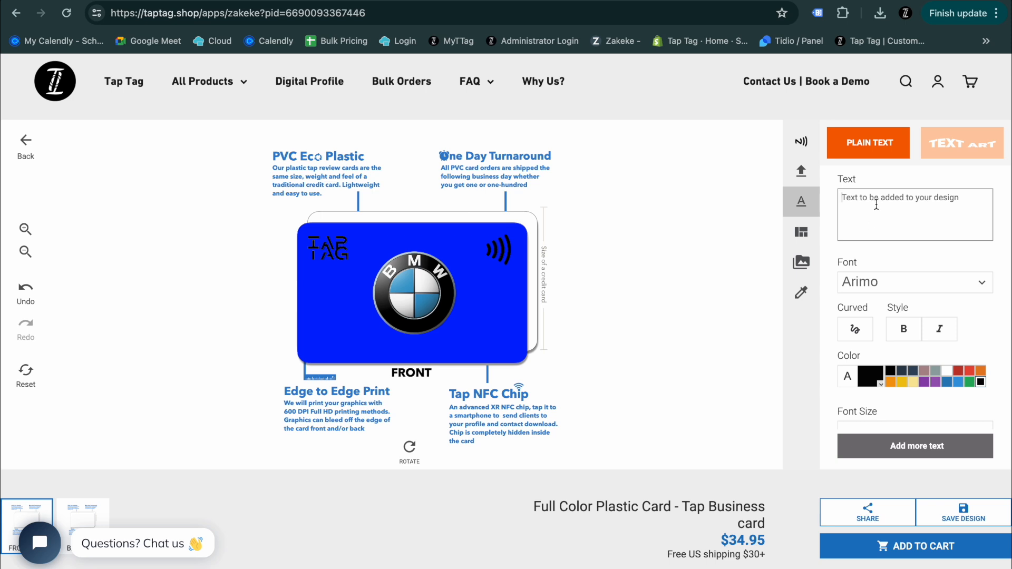
pyautogui.write('R')
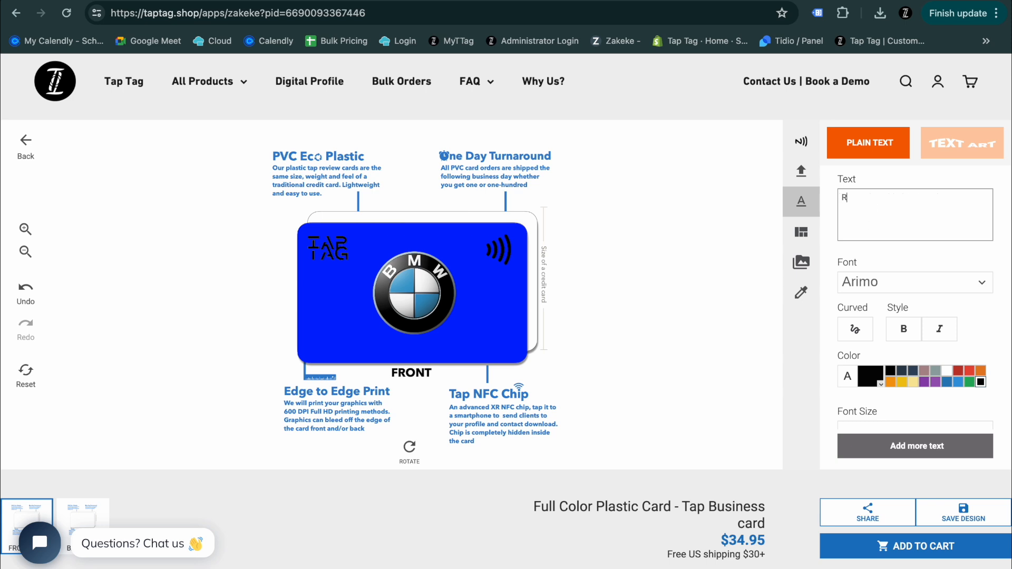
pyautogui.write('yan Reynolds')
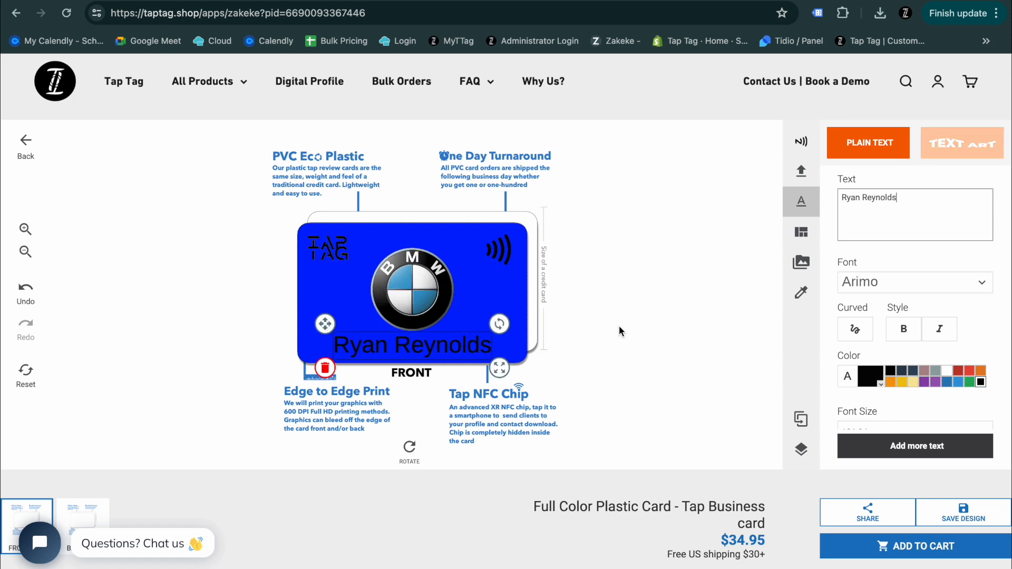
pyautogui.click(914, 282)
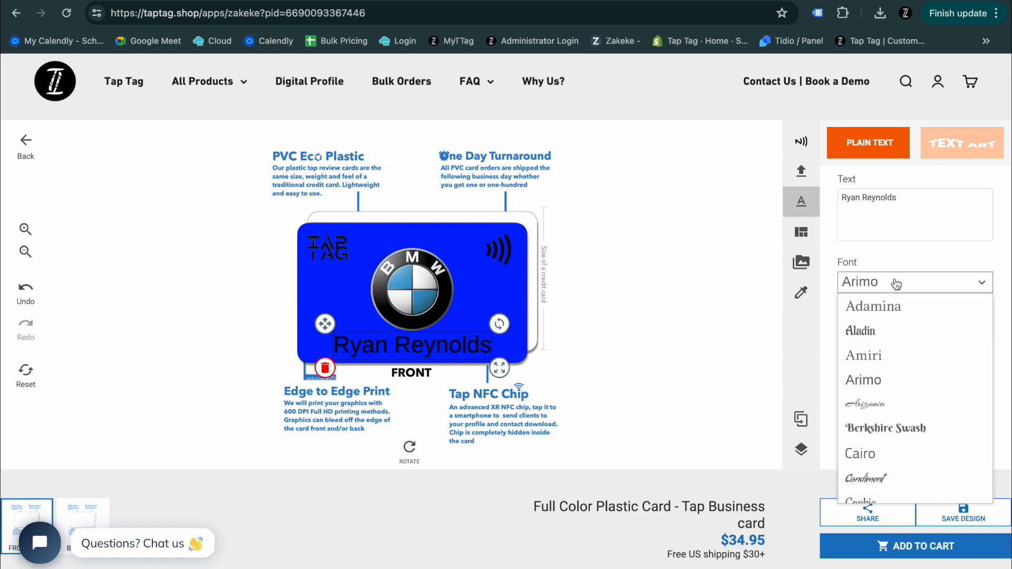
pyautogui.click(914, 282)
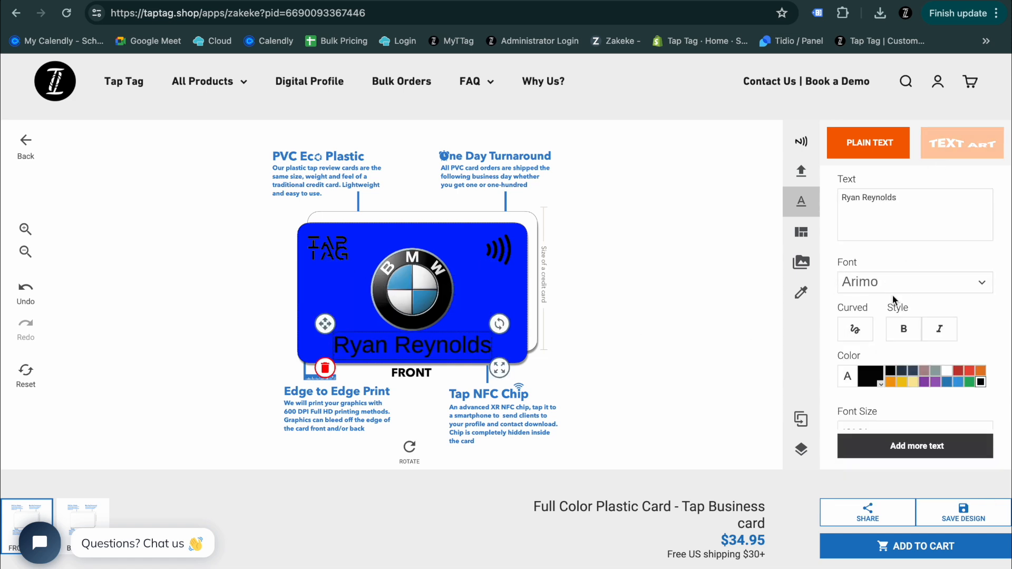
# Try bold and arc styling on the name, then drag it below the BMW logo
pyautogui.click(904, 329)
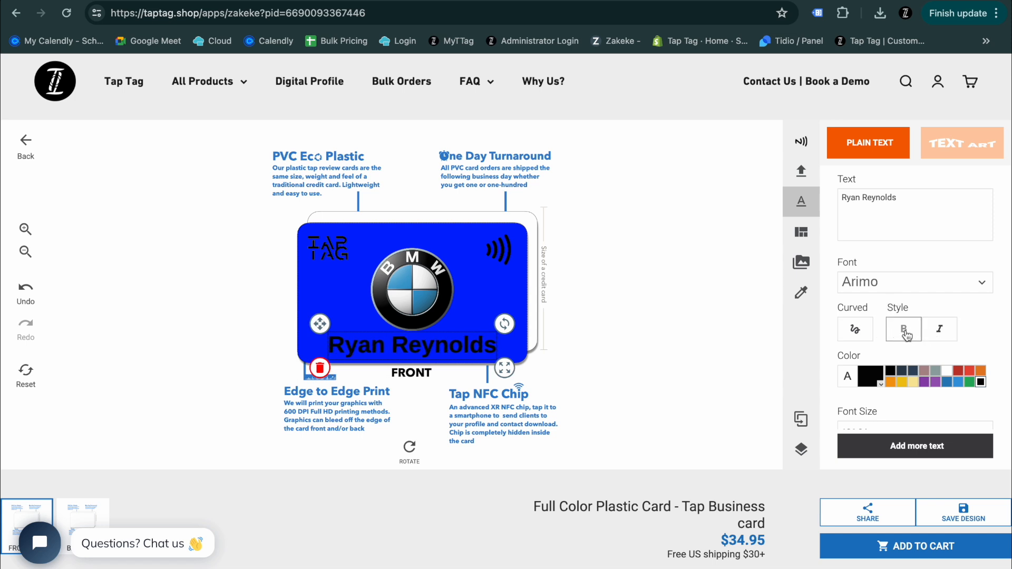
pyautogui.click(903, 329)
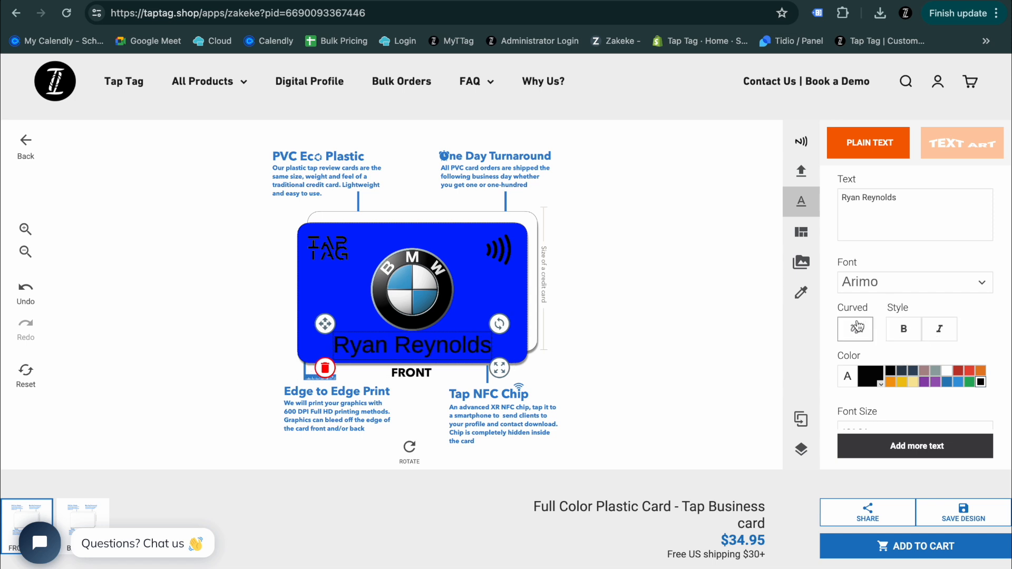
pyautogui.click(854, 329)
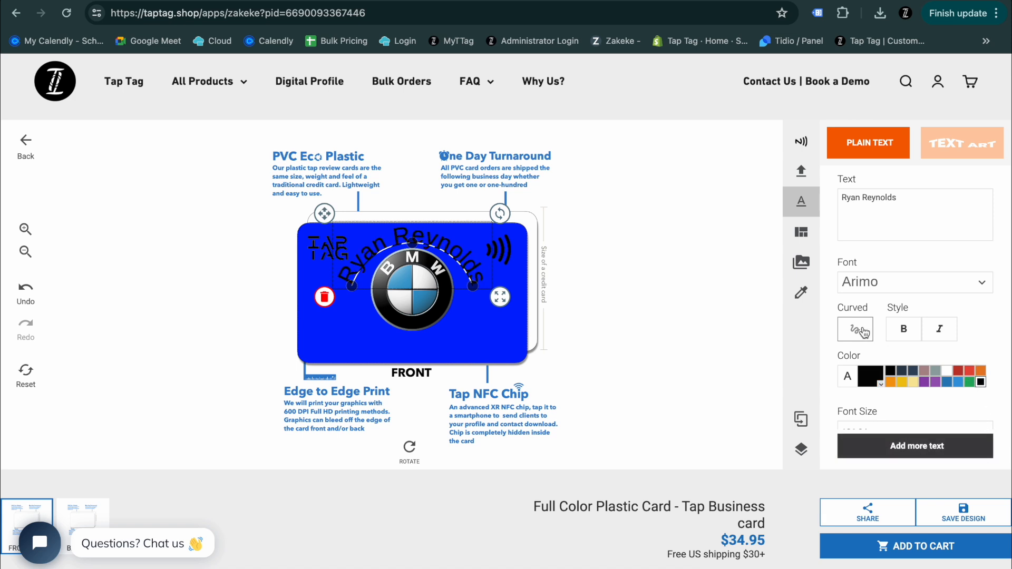
pyautogui.click(854, 329)
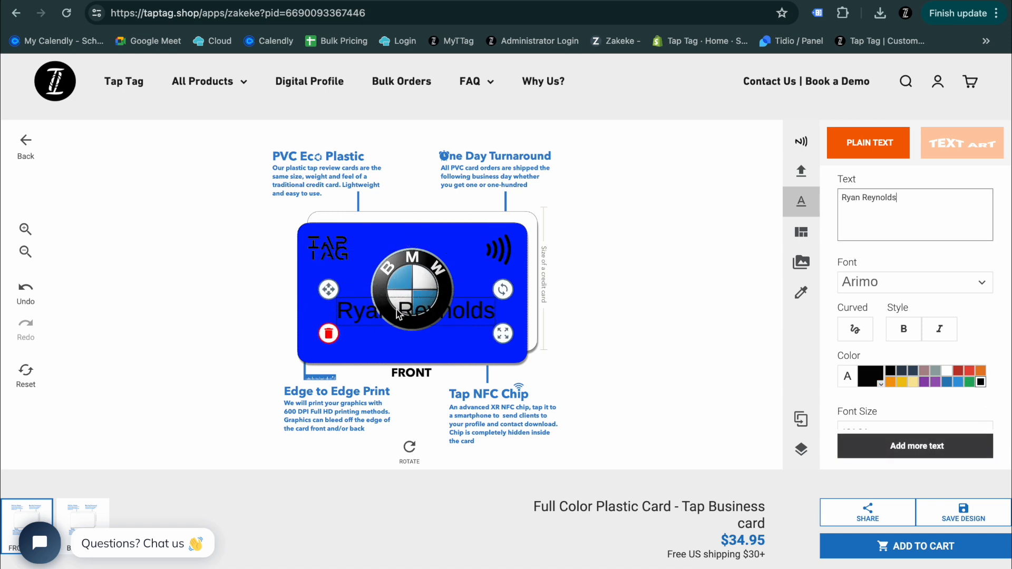
pyautogui.moveTo(412, 310); pyautogui.dragTo(411, 345)
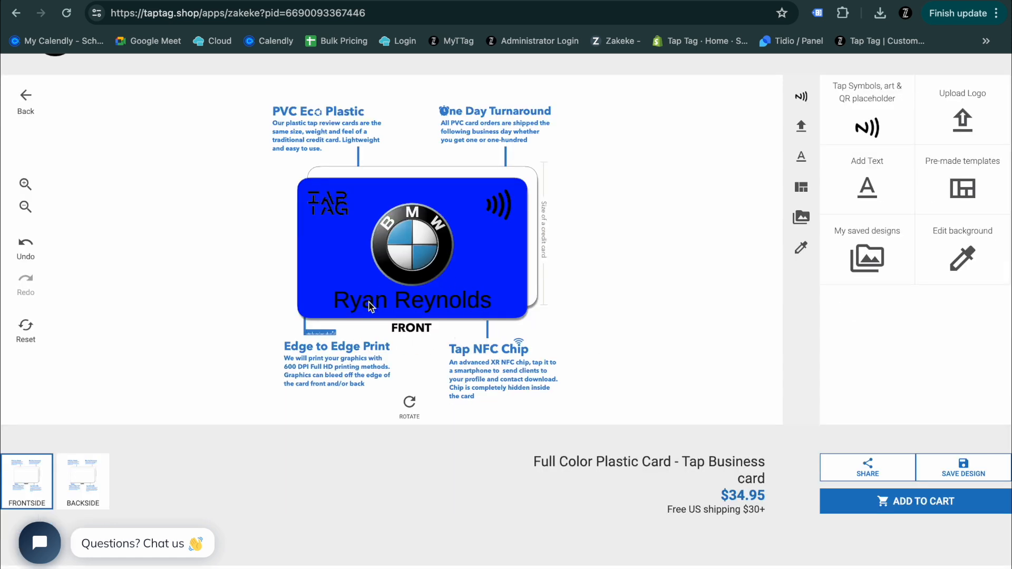
# Switch to the card back and place the white QR placeholder in its centre
pyautogui.click(83, 481)
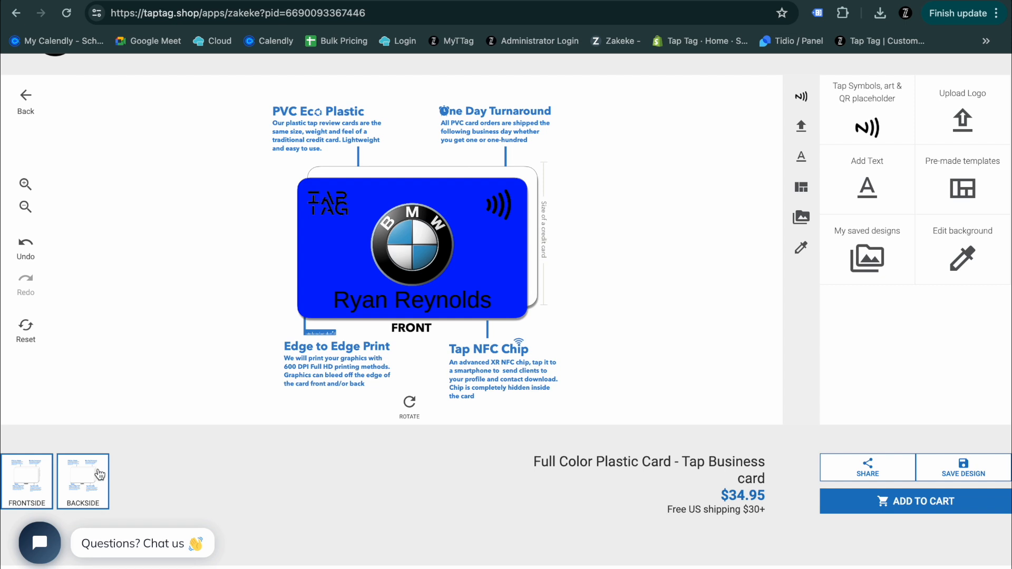
pyautogui.click(83, 481)
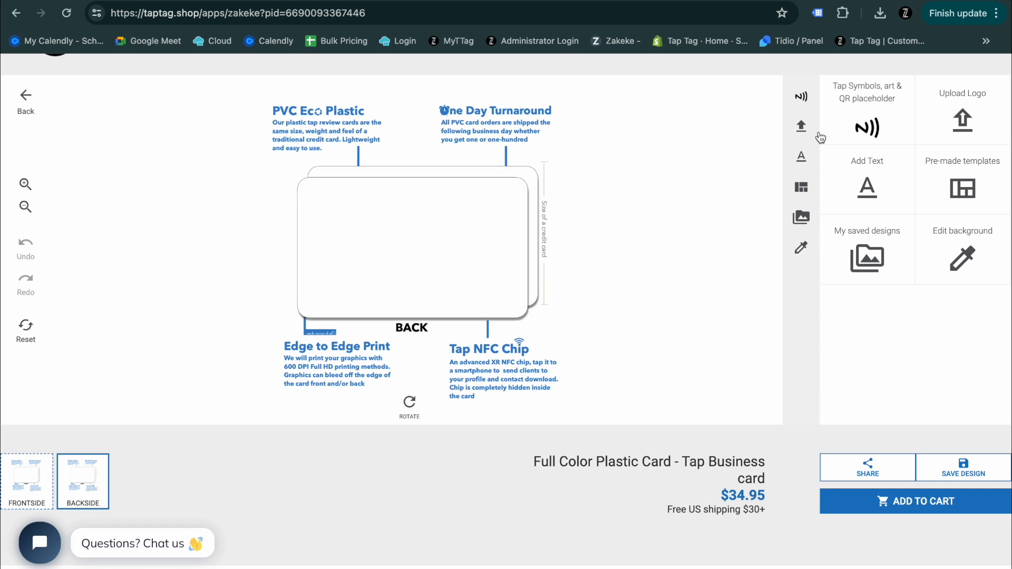
pyautogui.click(866, 127)
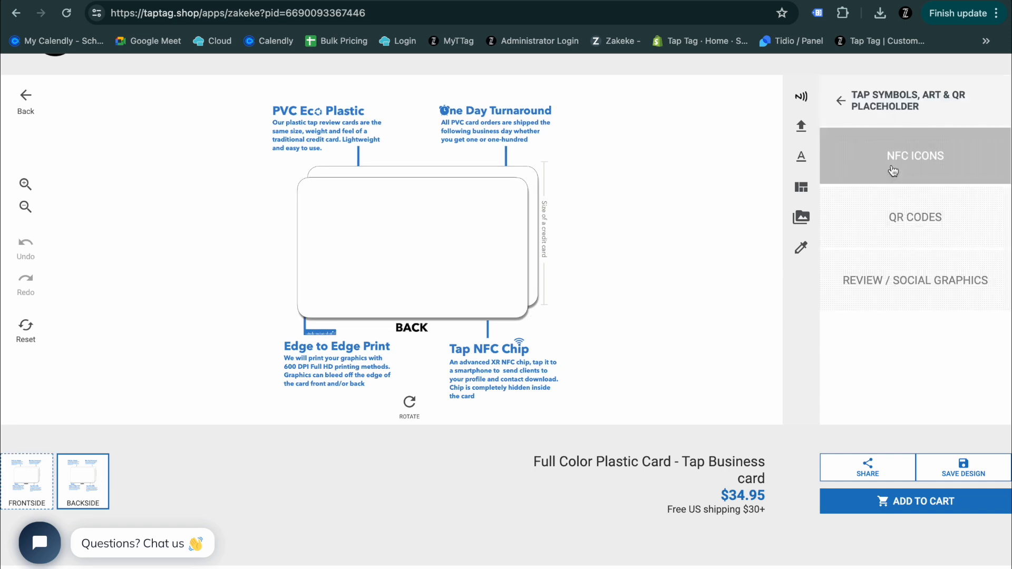
pyautogui.click(915, 217)
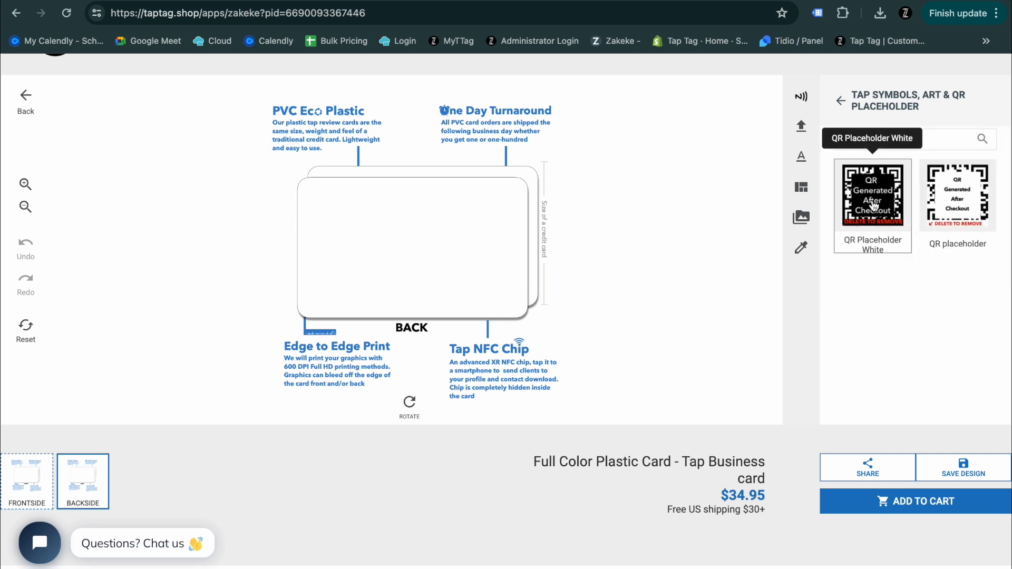
pyautogui.click(872, 195)
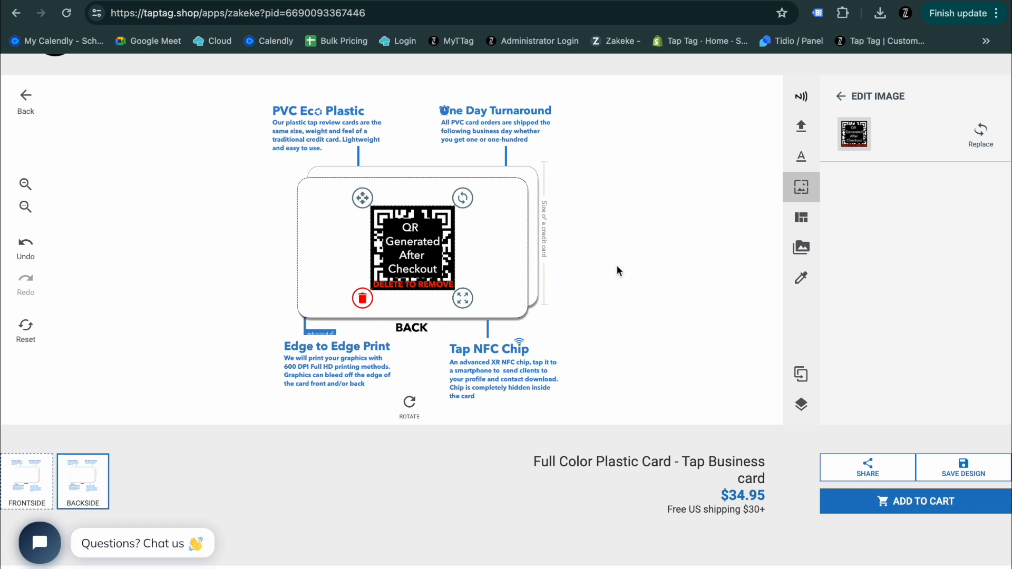
pyautogui.click(840, 96)
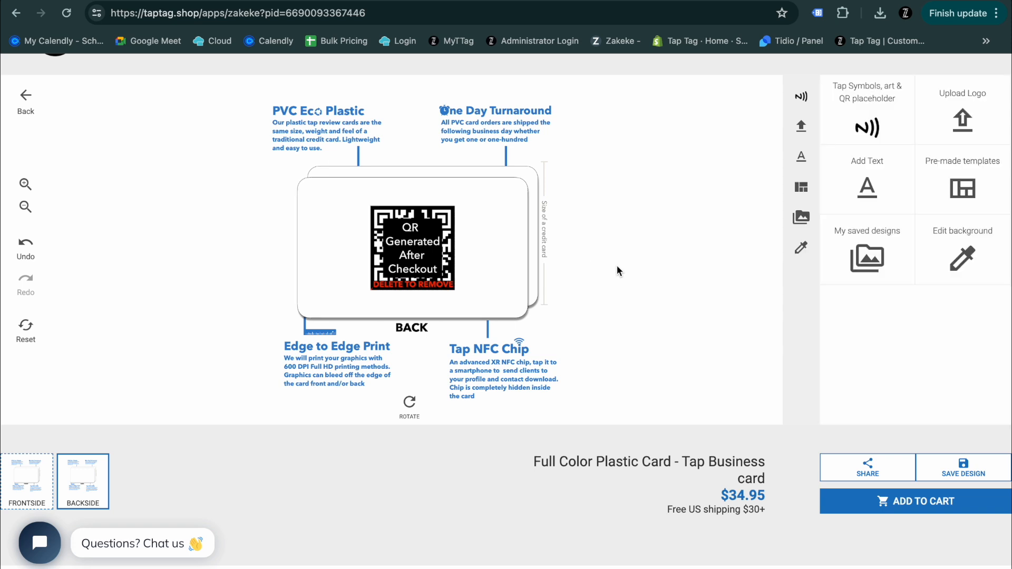
pyautogui.moveTo(160, 374)
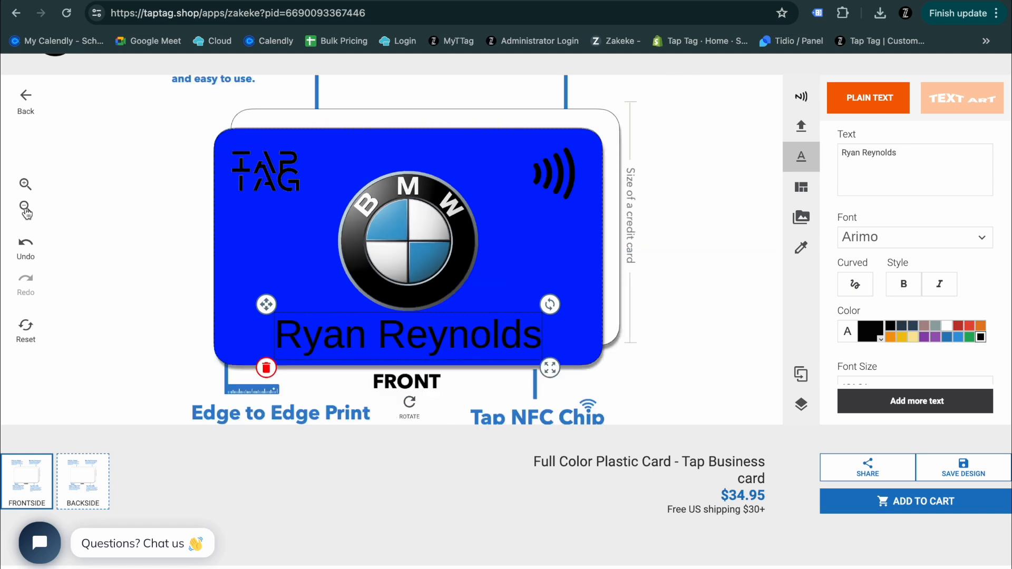
# Zoom out to see the whole card front
pyautogui.click(25, 208)
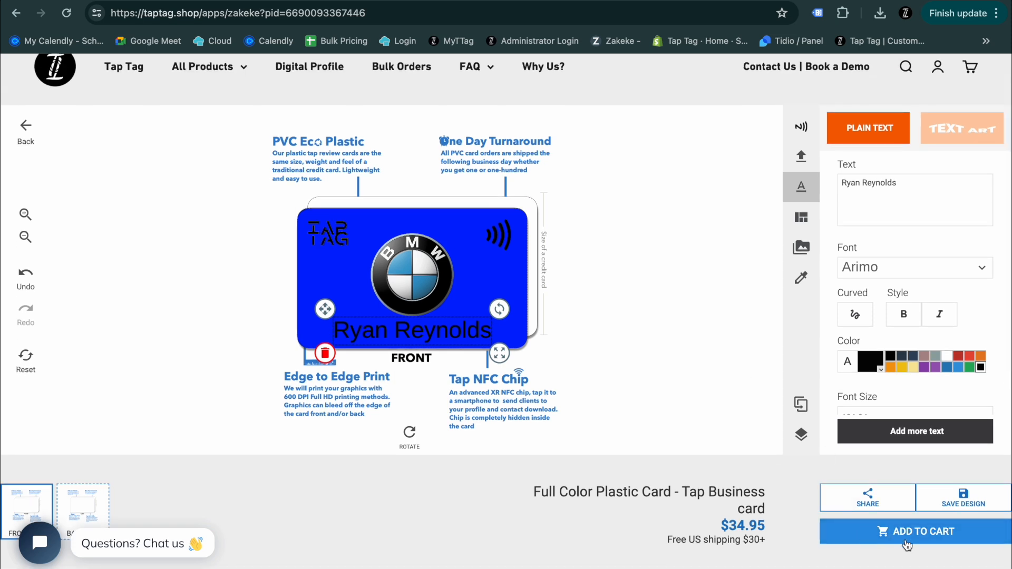
# Add the customized Full Color Plastic Card to the cart, reopen it for editing, and re-add it
pyautogui.click(915, 531)
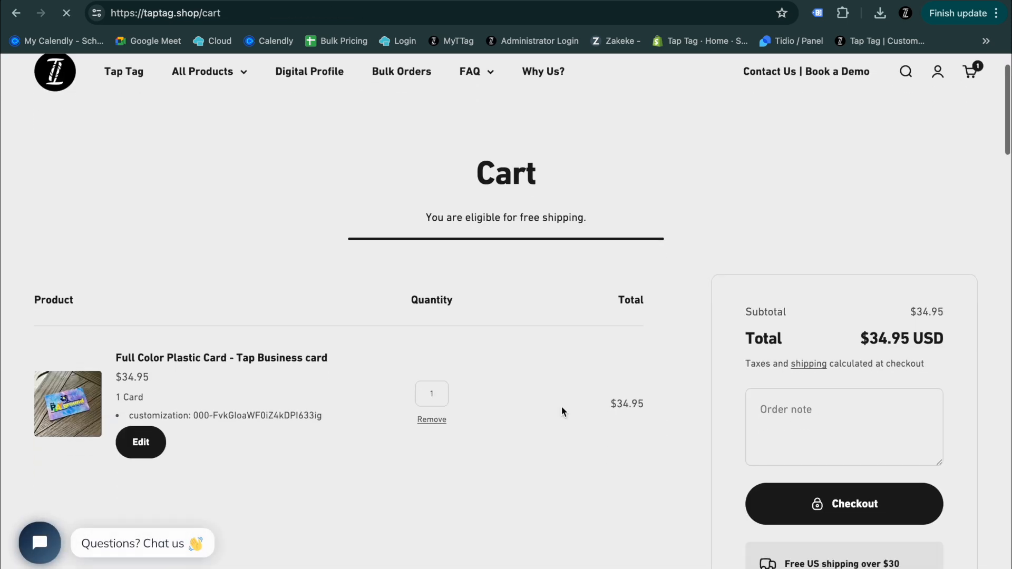
pyautogui.scroll(-3)
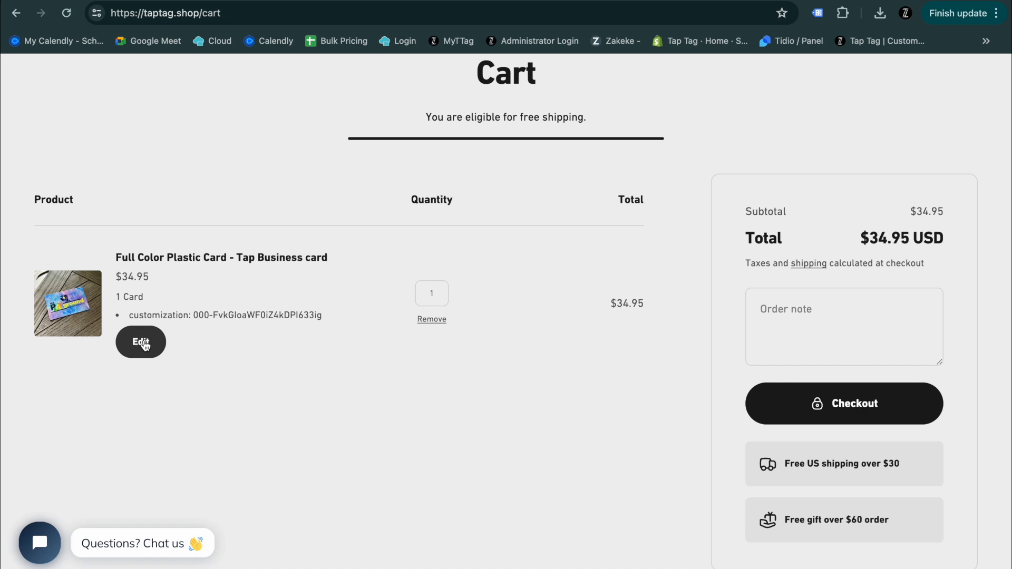
pyautogui.click(141, 342)
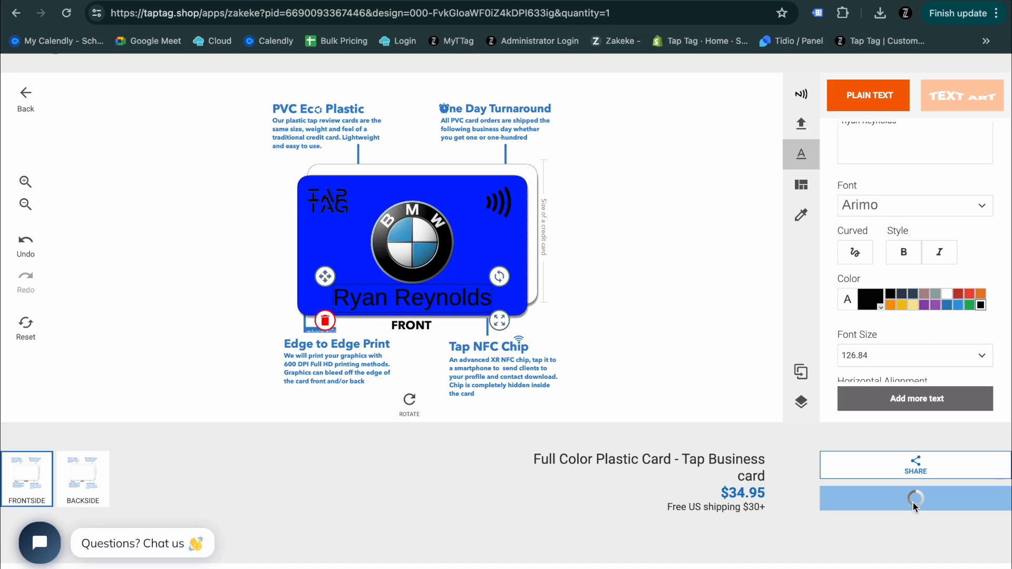
pyautogui.click(914, 497)
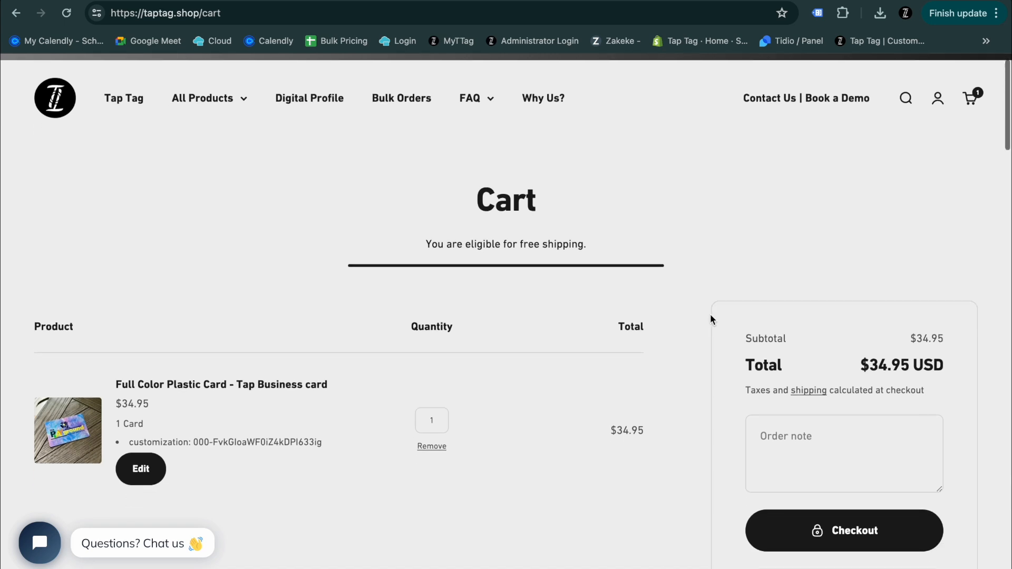
# Write the cart order note 'Please make sure the logo is centered.'
pyautogui.scroll(-3)
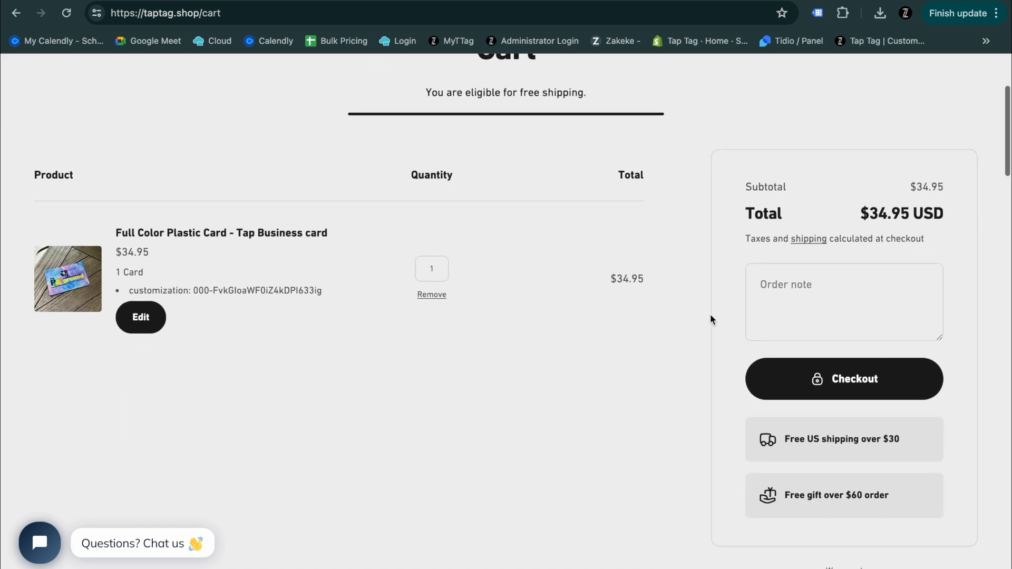
pyautogui.moveTo(755, 368)
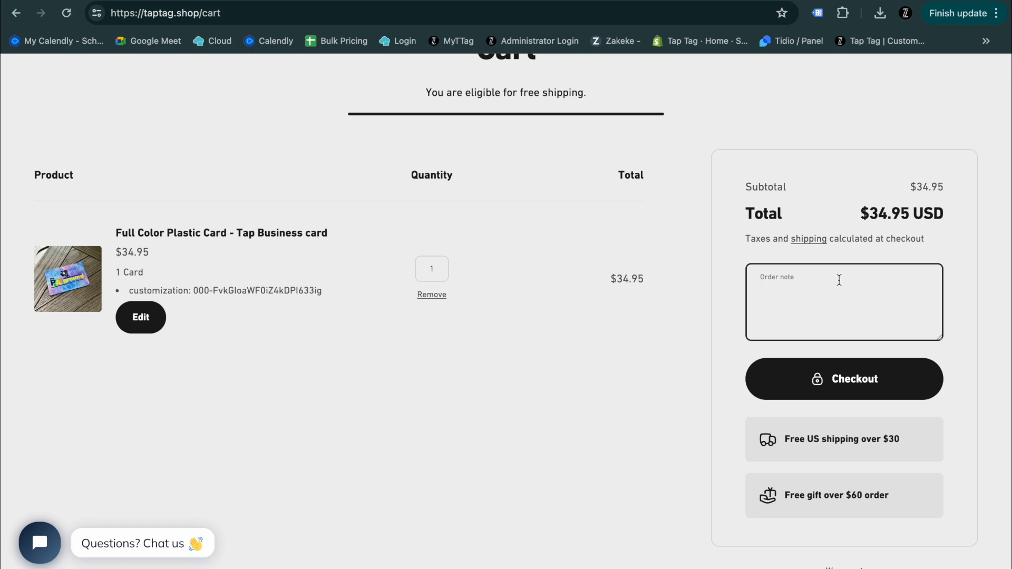
pyautogui.click(826, 290)
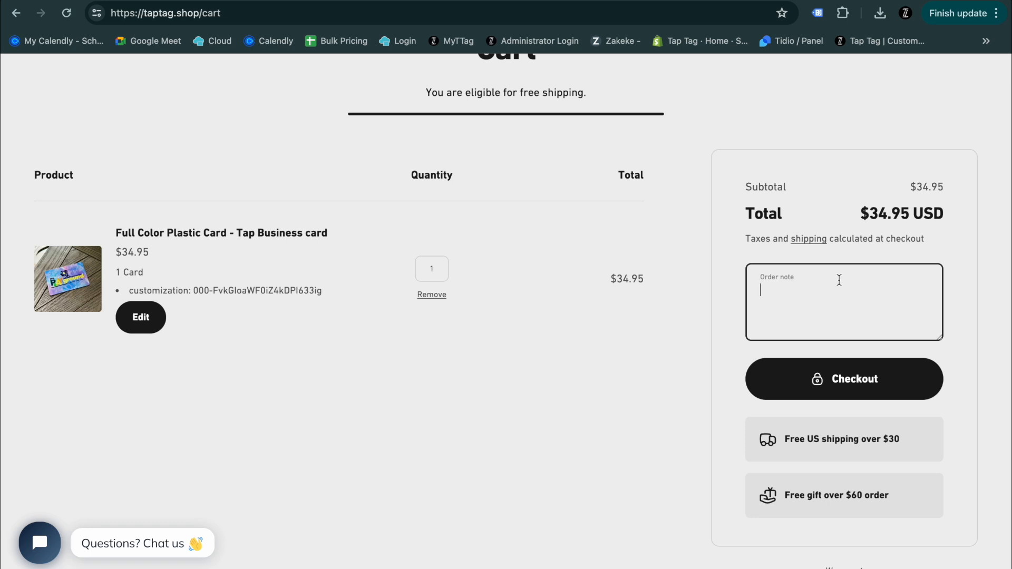
pyautogui.write('Please ake')
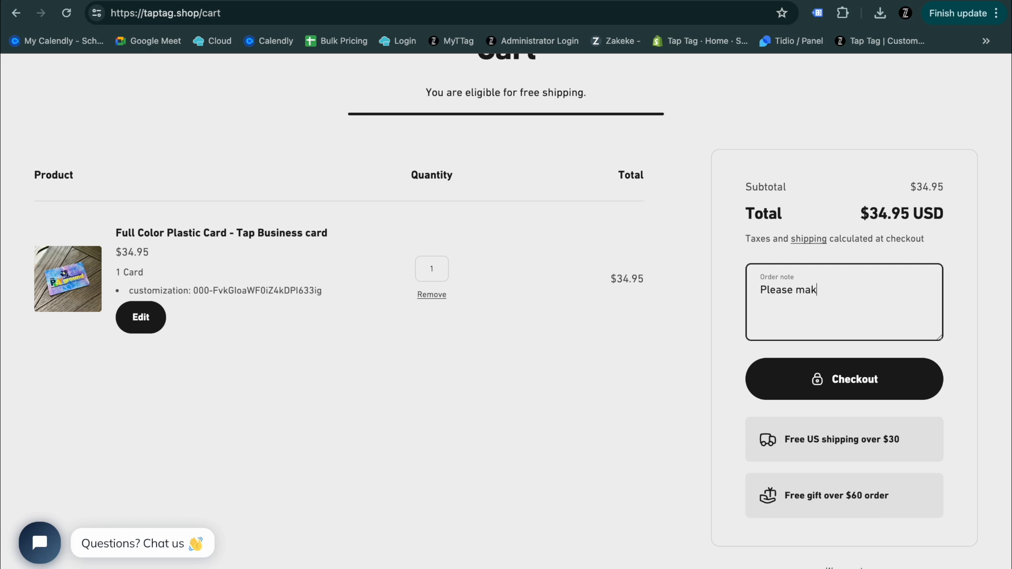
pyautogui.write('e sure the logo is')
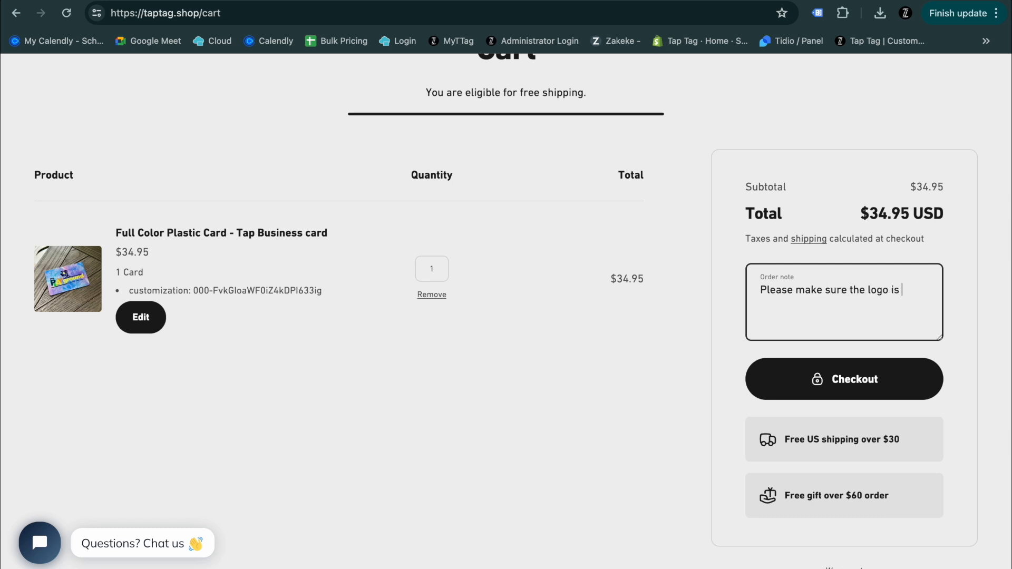
pyautogui.write('centered')
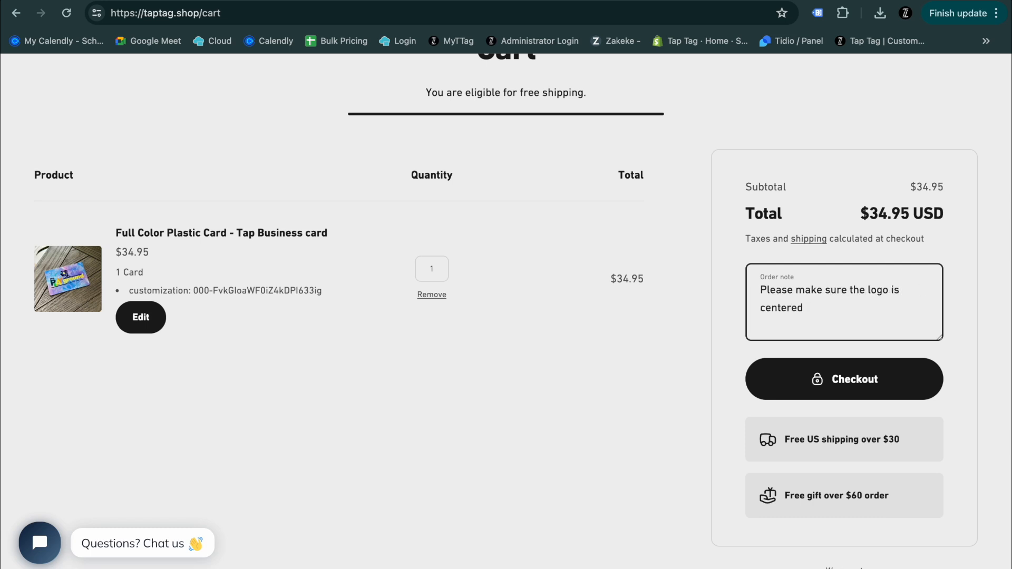
pyautogui.write('.')
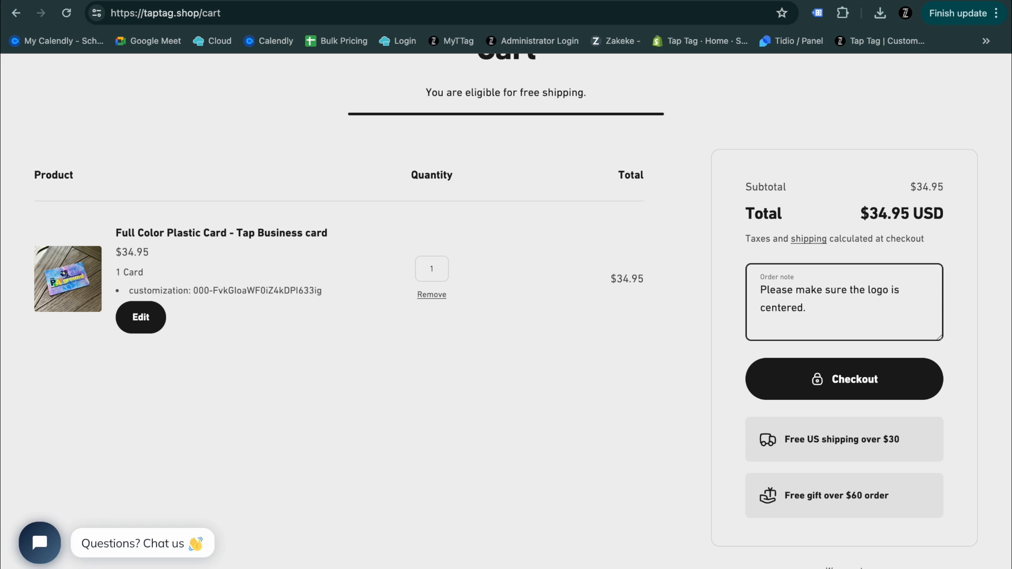
pyautogui.click(808, 308)
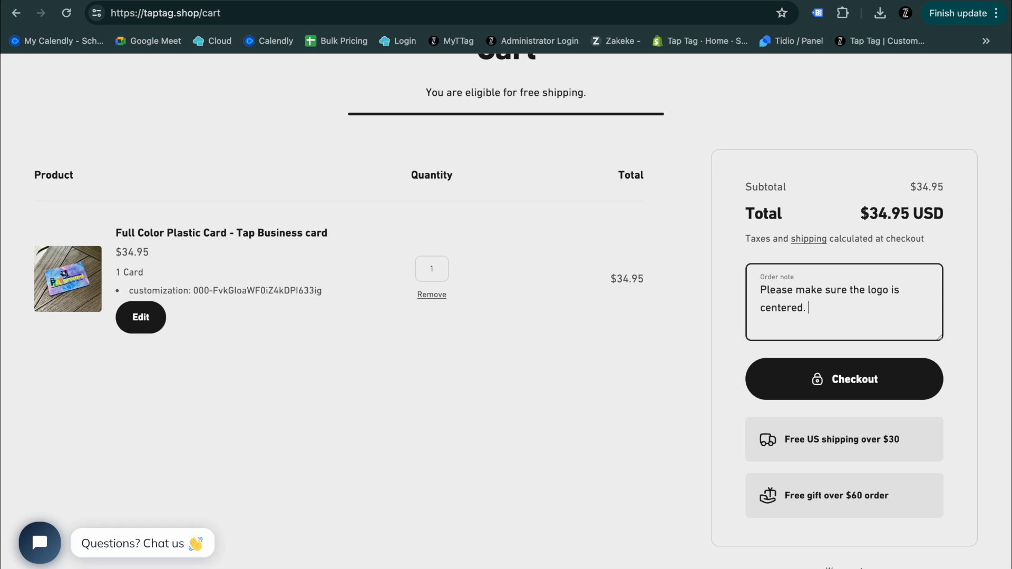